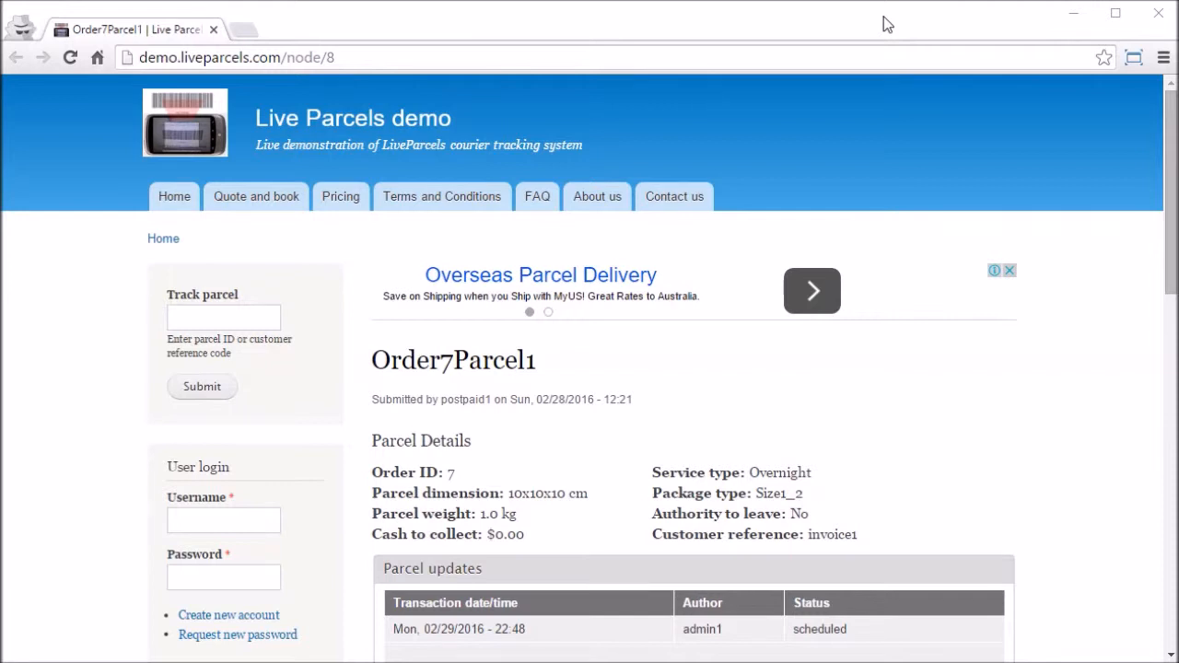
{"action": "mouse_move", "coordinate": [917, 346]}
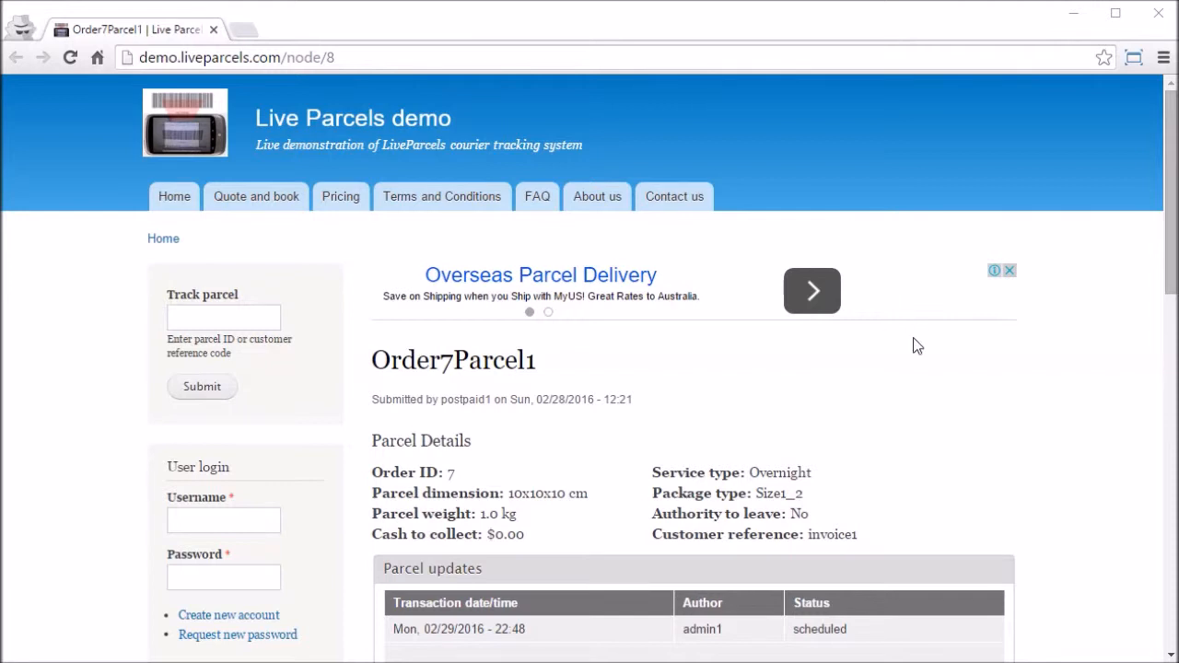
{"action": "mouse_move", "coordinate": [361, 356]}
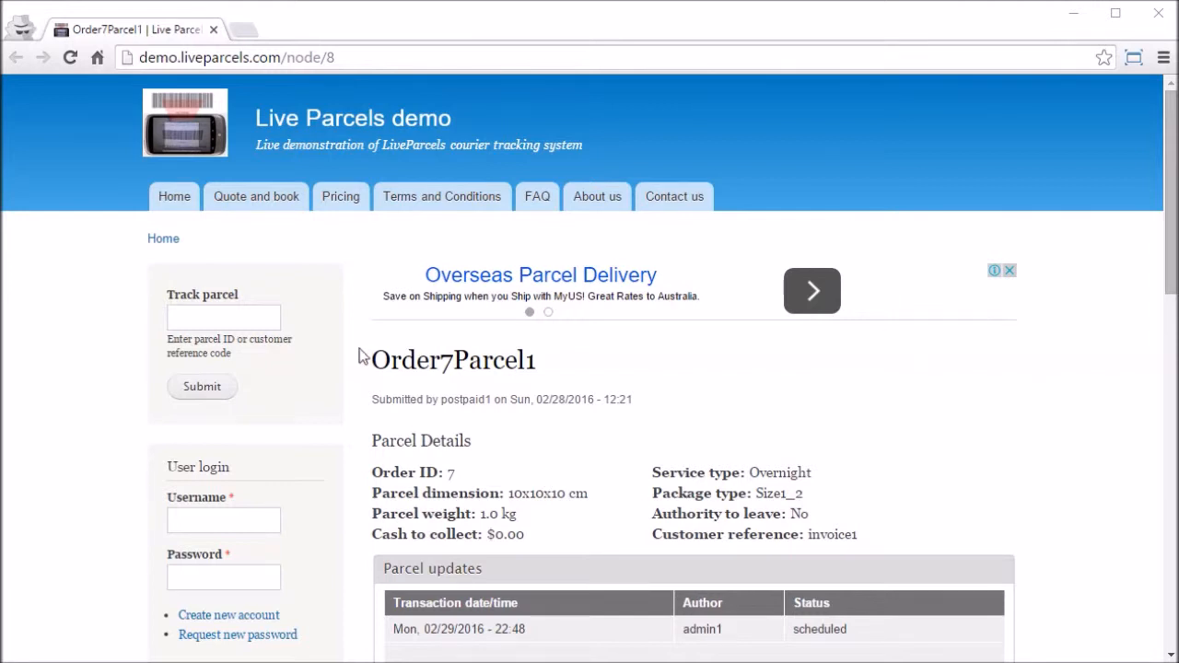
- Leave the Order7Parcel1 parcel page and return to the site's home page
{"action": "double_click", "coordinate": [452, 360]}
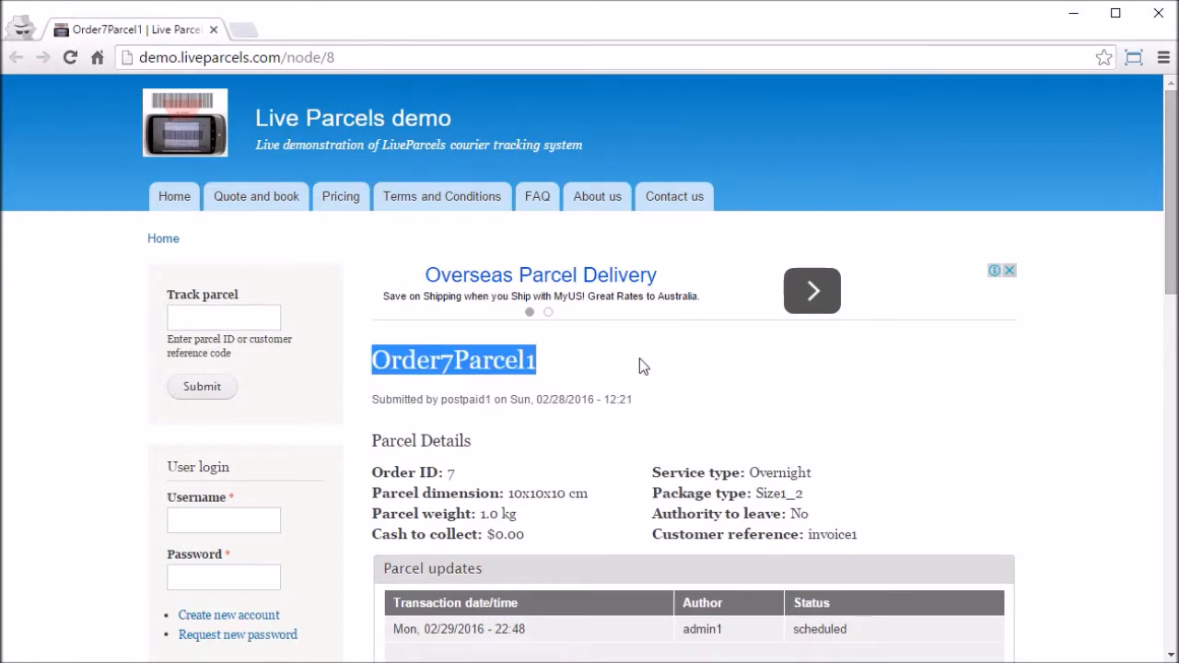
{"action": "left_click", "coordinate": [643, 365]}
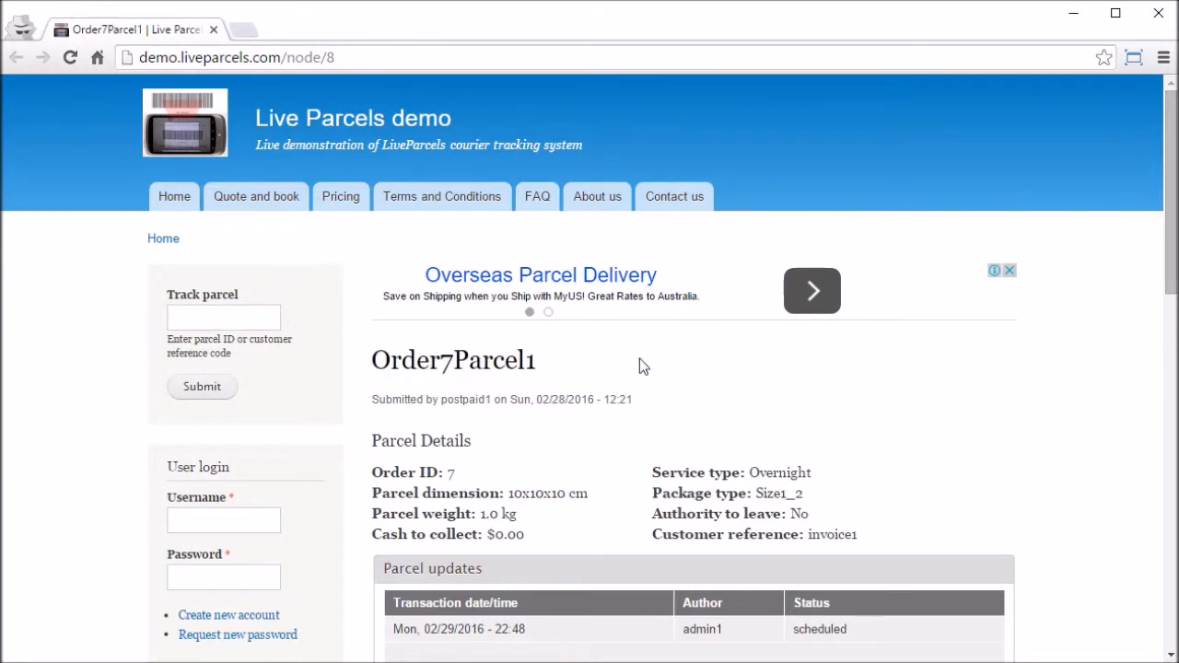
{"action": "mouse_move", "coordinate": [157, 171]}
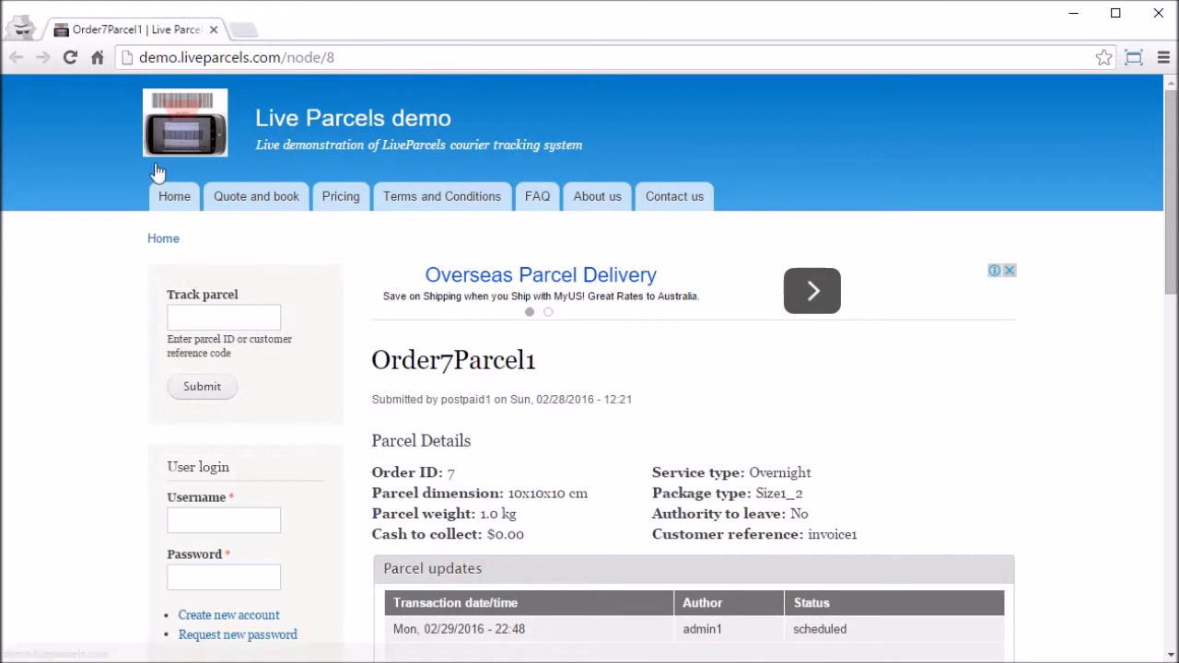
{"action": "left_click", "coordinate": [174, 196]}
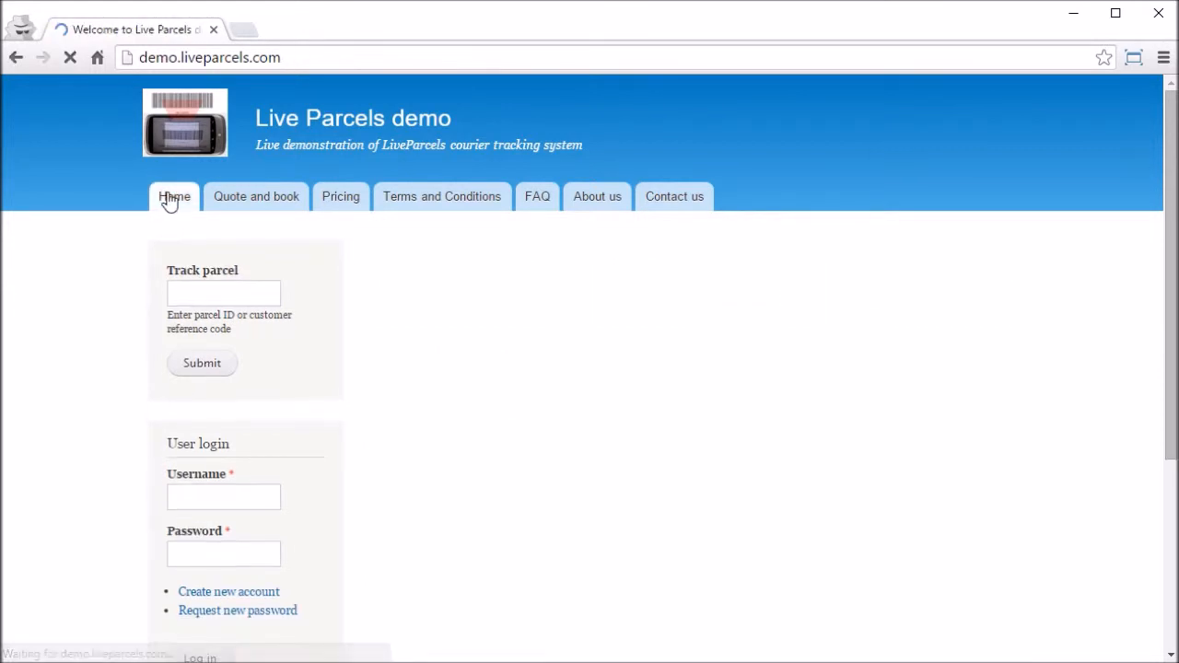
{"action": "left_click", "coordinate": [174, 196]}
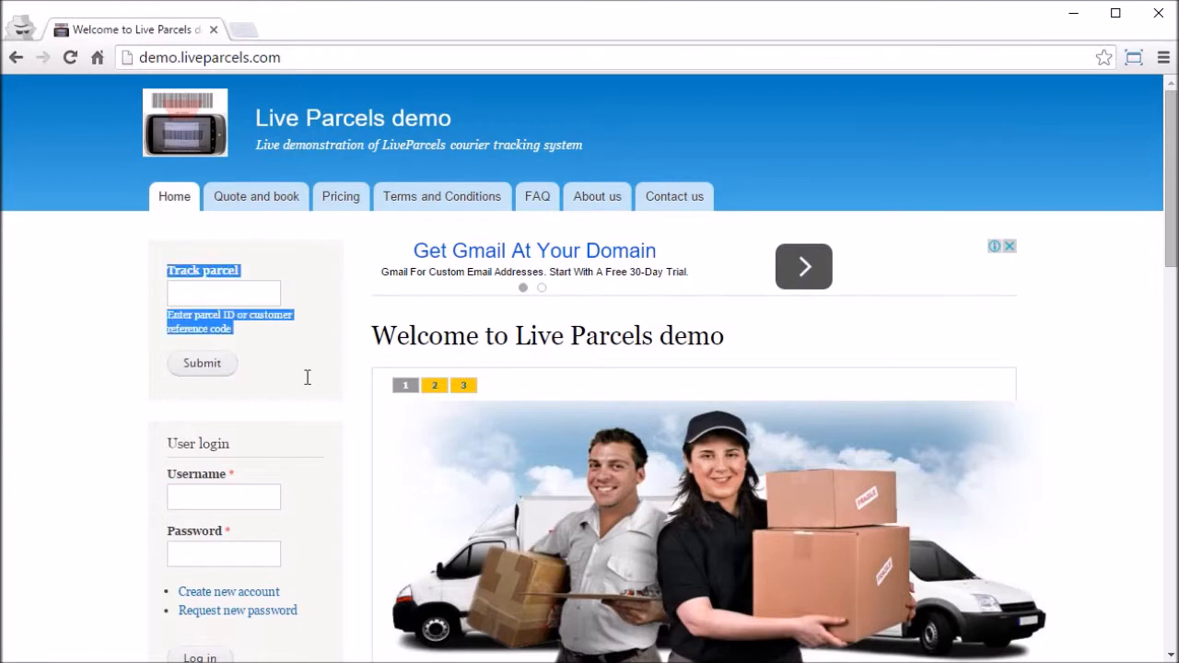
- Track parcel Order7Parcel1 from the home page's Track parcel form
{"action": "left_click", "coordinate": [223, 293]}
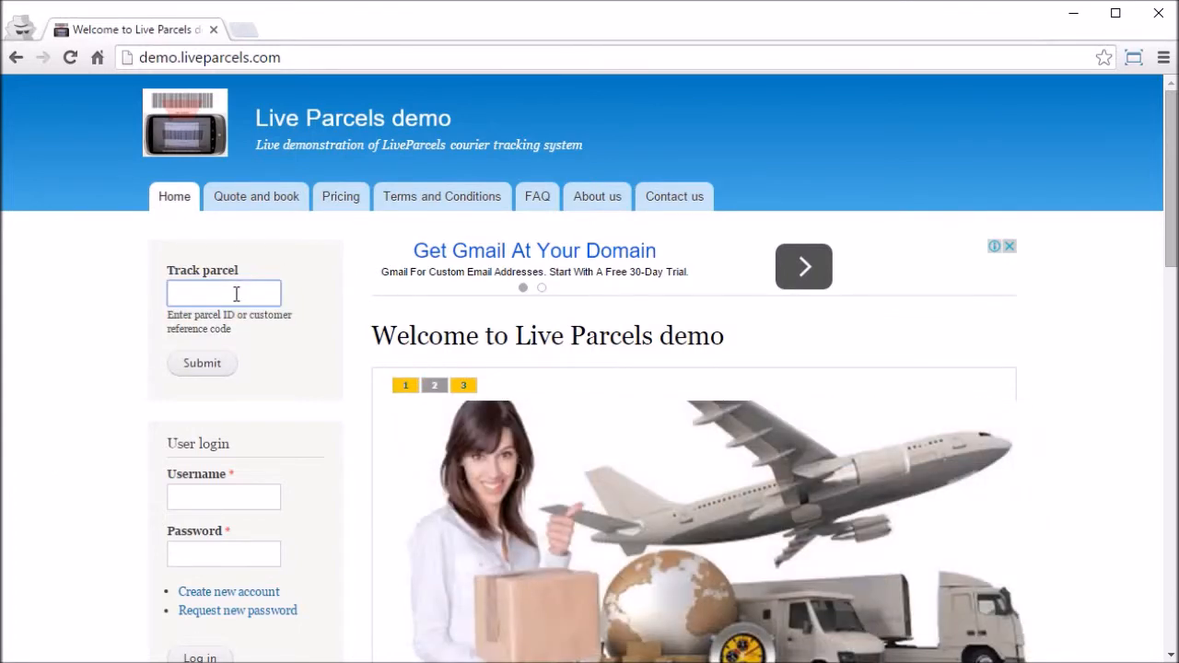
{"action": "type", "text": "Order7Parcel1"}
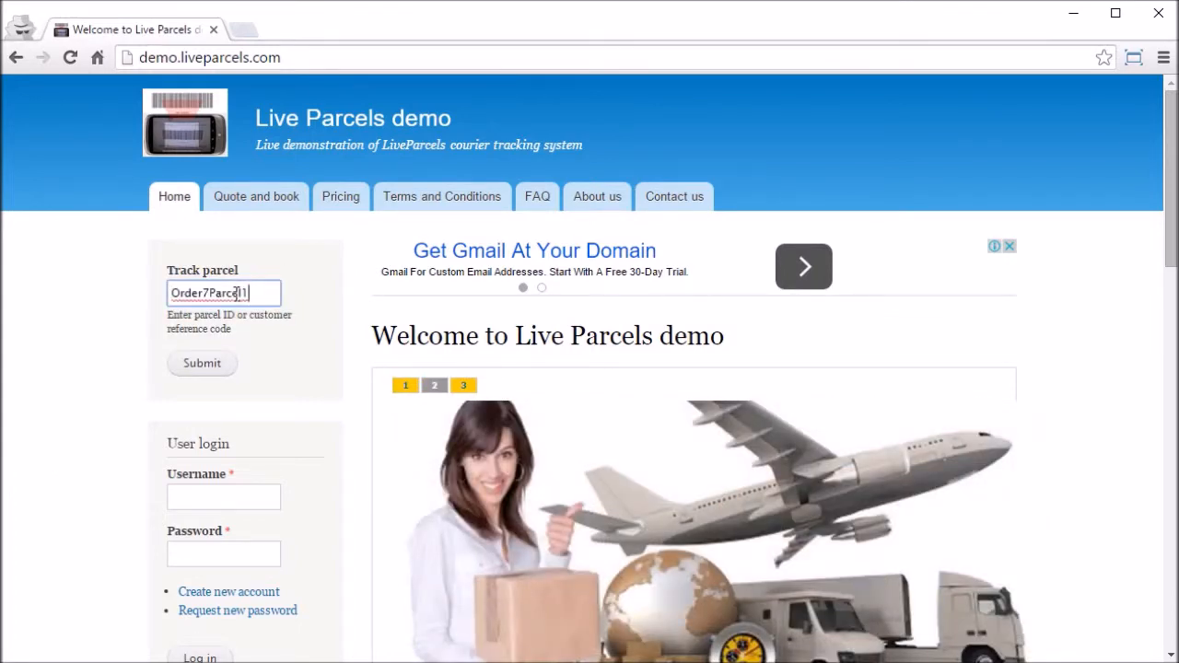
{"action": "left_click", "coordinate": [202, 363]}
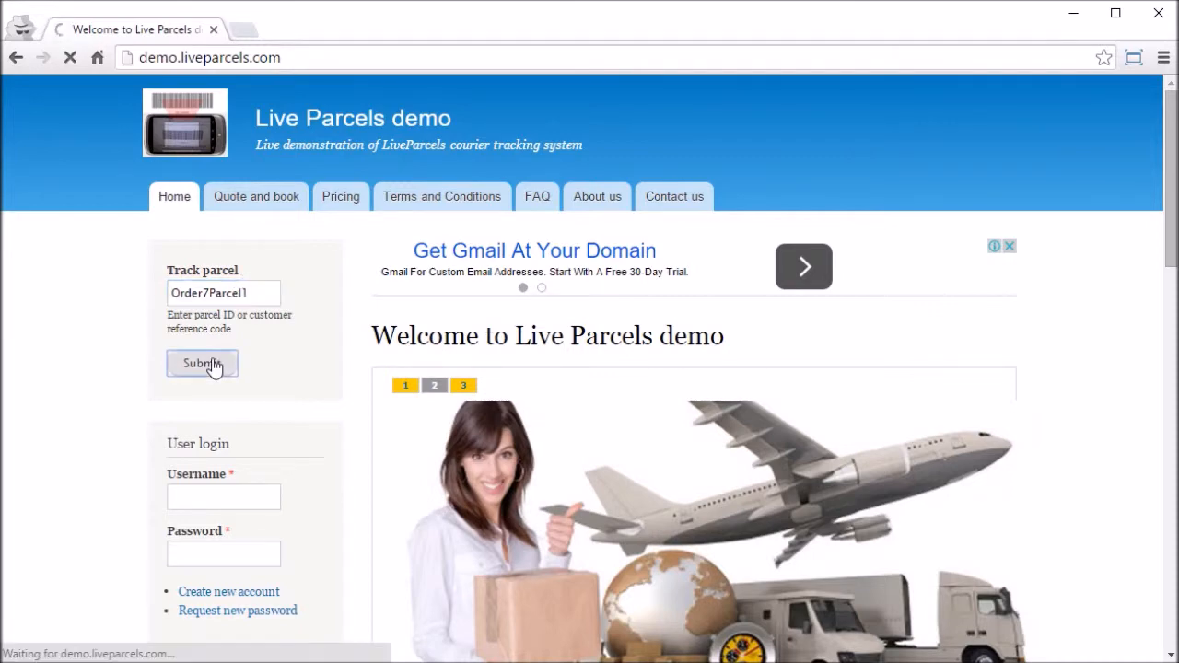
{"action": "left_click", "coordinate": [202, 363]}
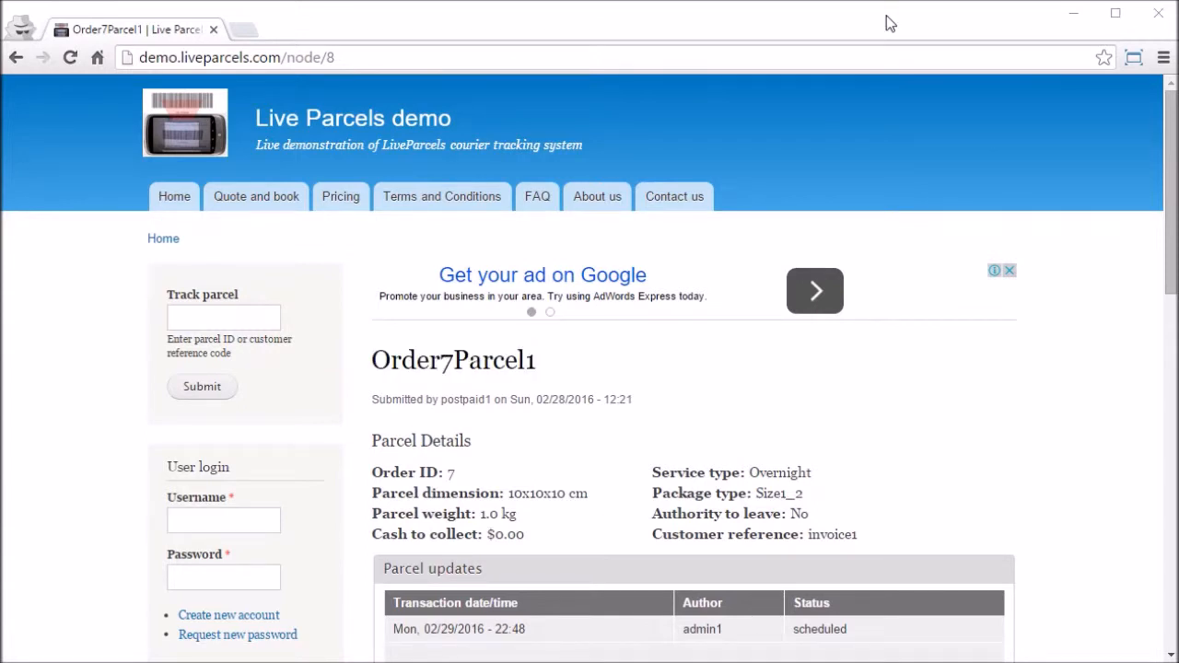
{"action": "mouse_move", "coordinate": [660, 538]}
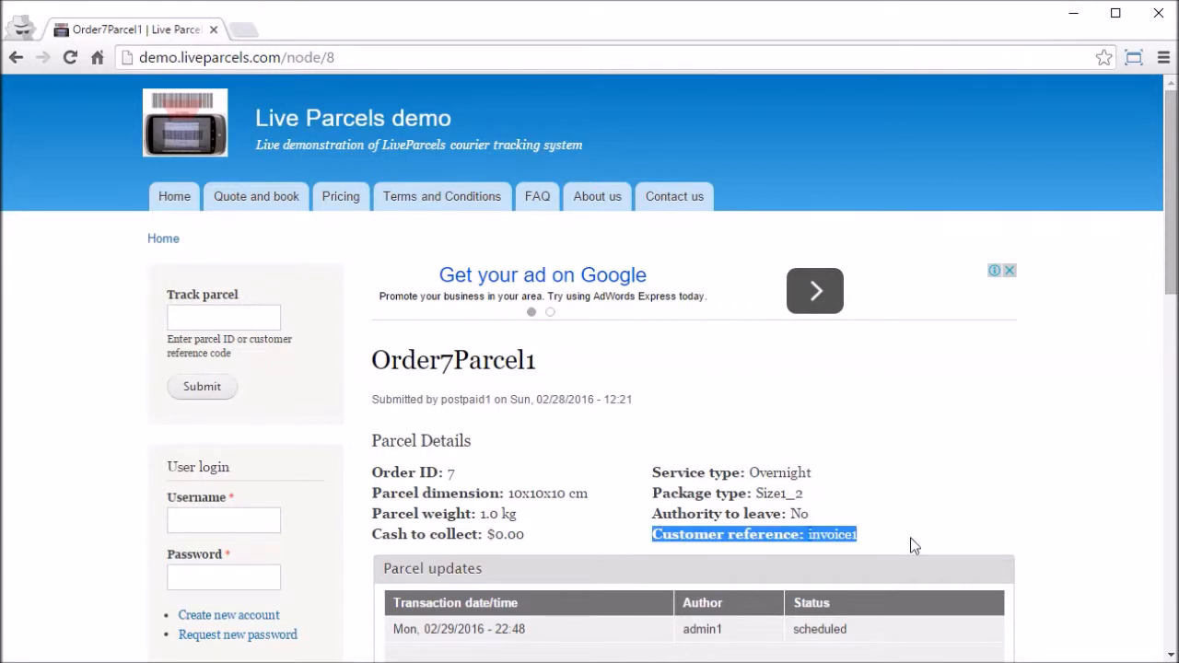
- Track customer reference invoice1 from the home page, opening Order7Parcel1's details and updates
{"action": "left_click", "coordinate": [912, 543]}
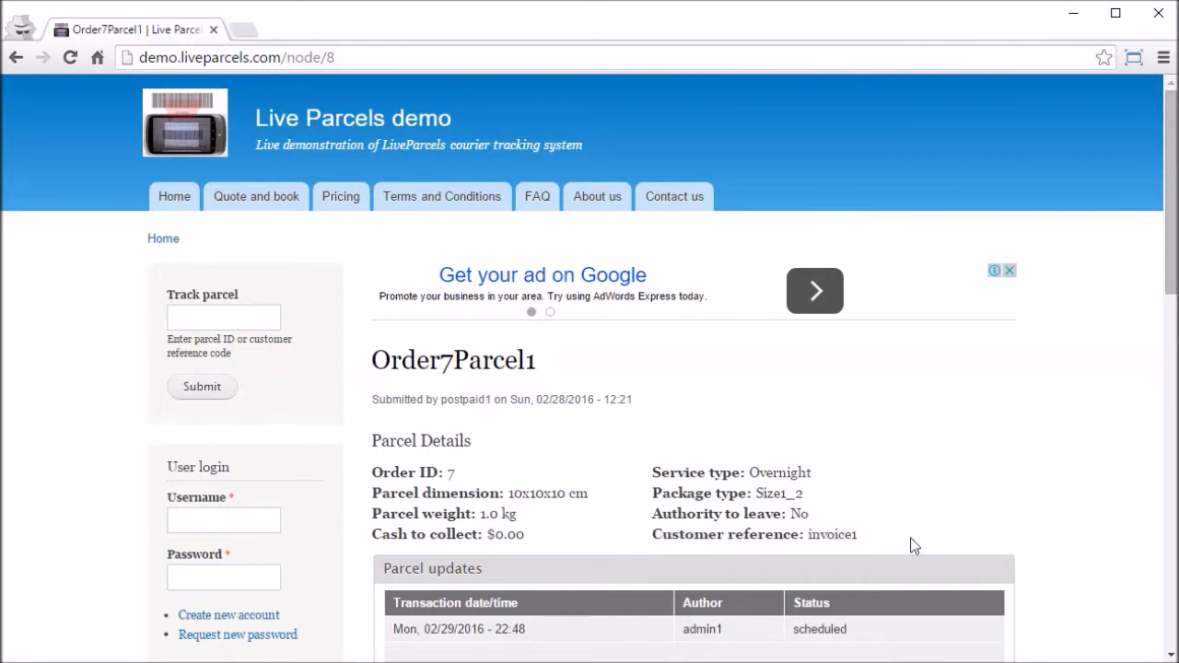
{"action": "mouse_move", "coordinate": [187, 241]}
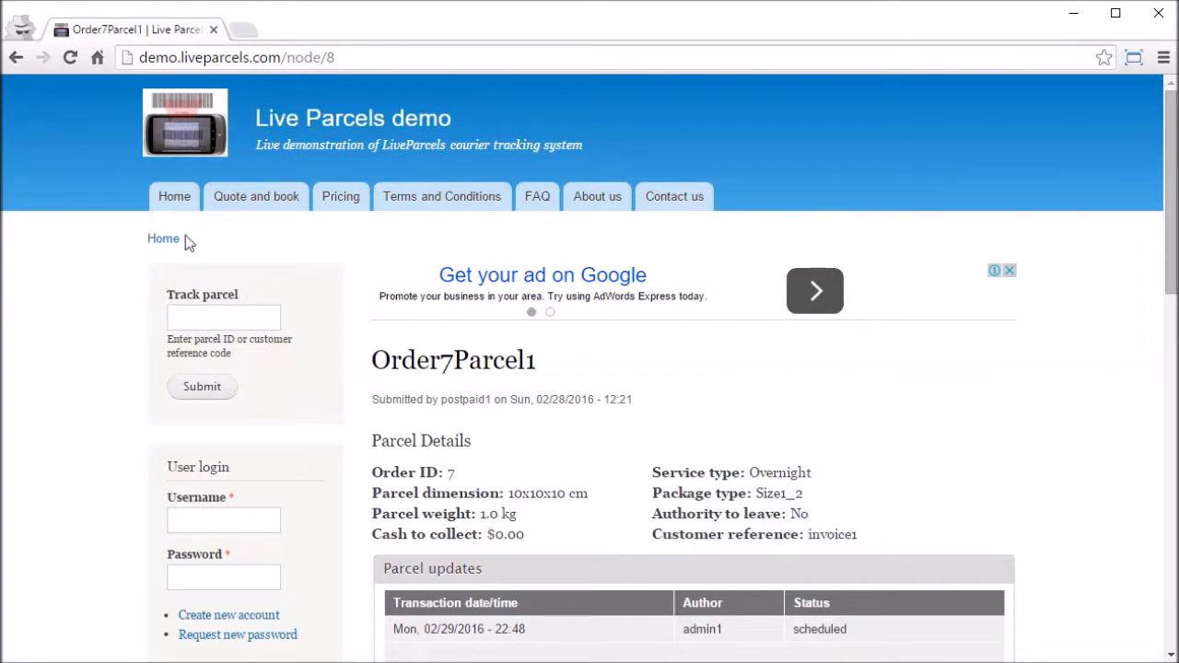
{"action": "left_click", "coordinate": [174, 196]}
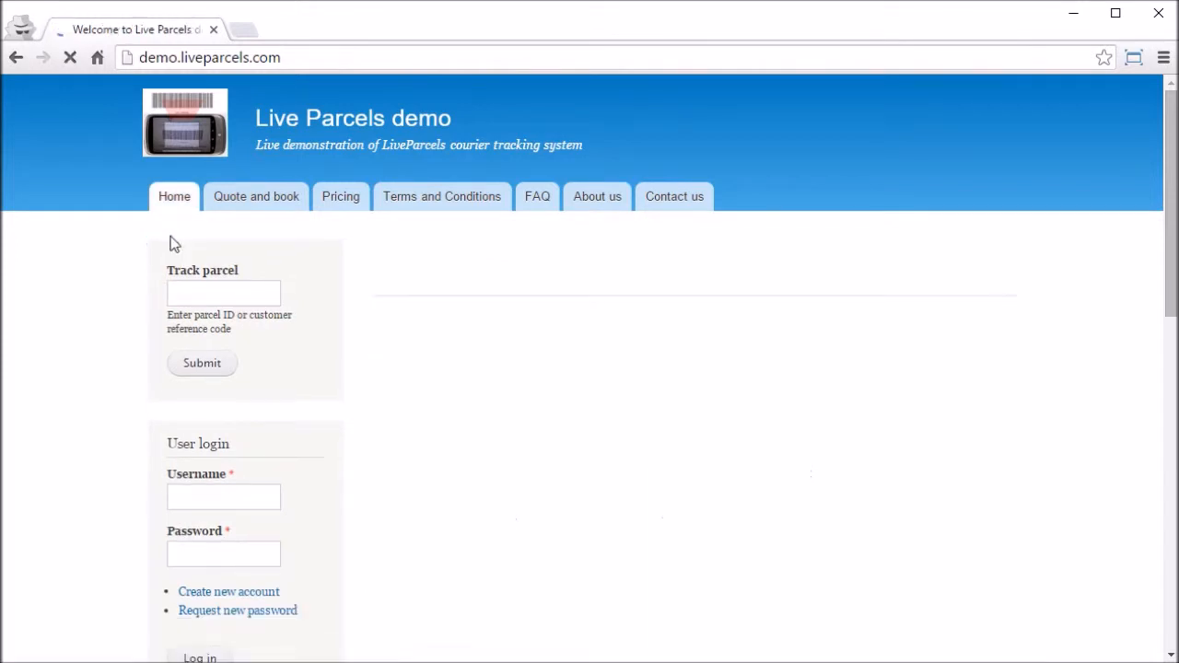
{"action": "left_click", "coordinate": [223, 293]}
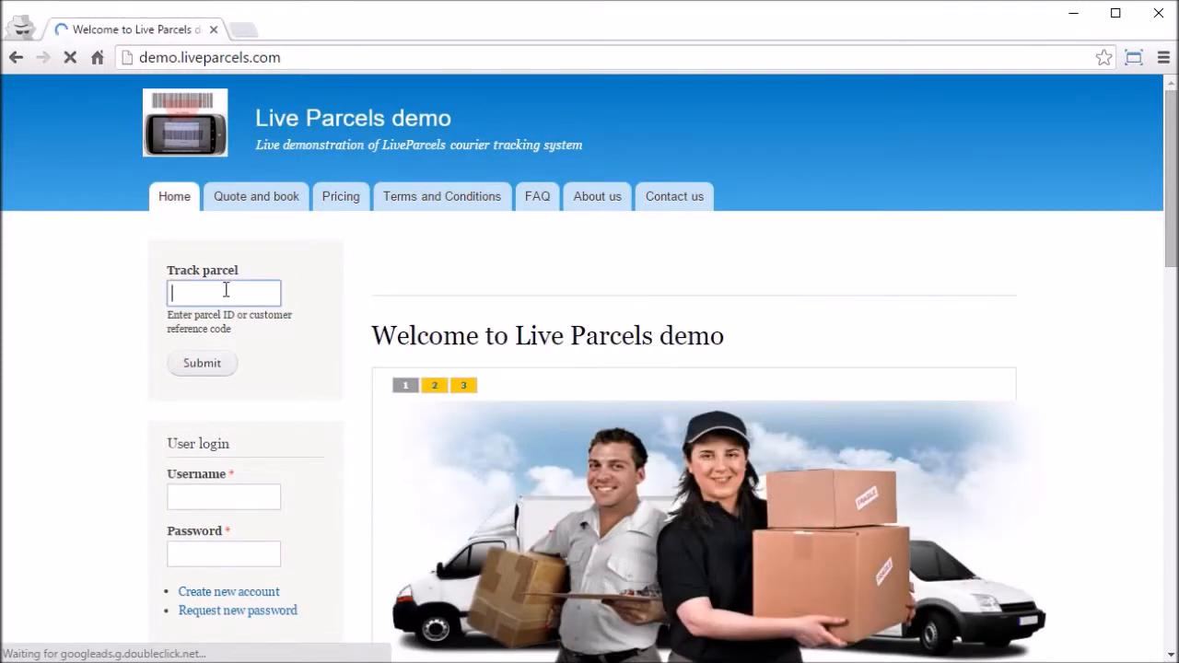
{"action": "type", "text": "invoice1"}
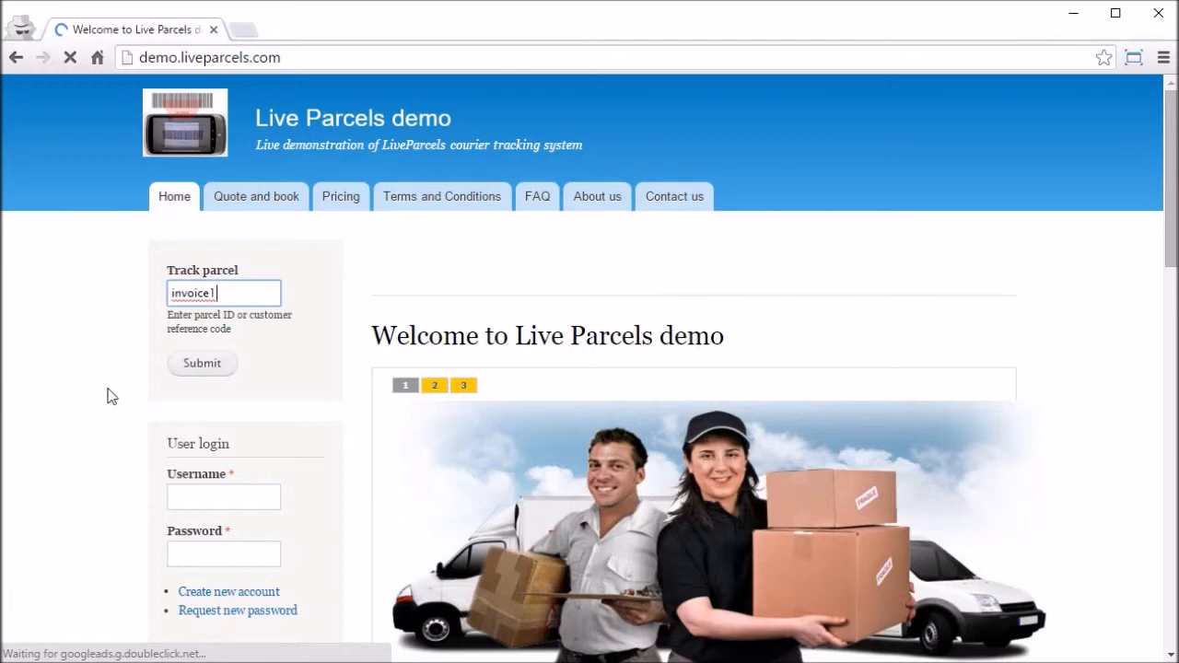
{"action": "left_click", "coordinate": [201, 363]}
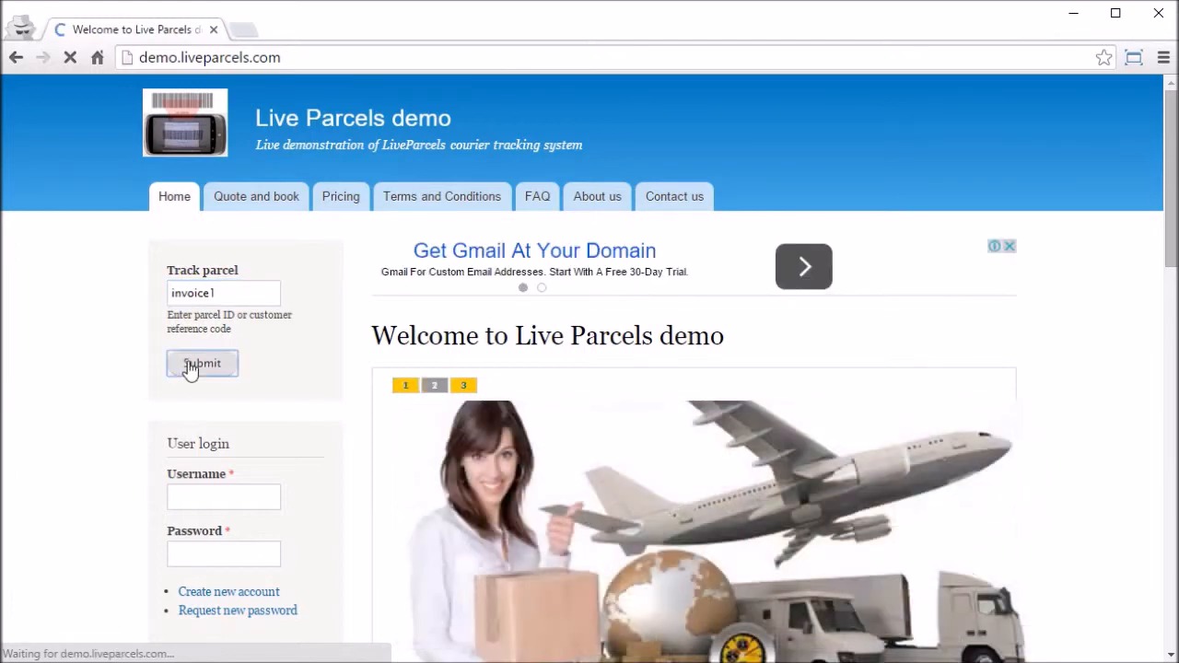
{"action": "left_click", "coordinate": [202, 363]}
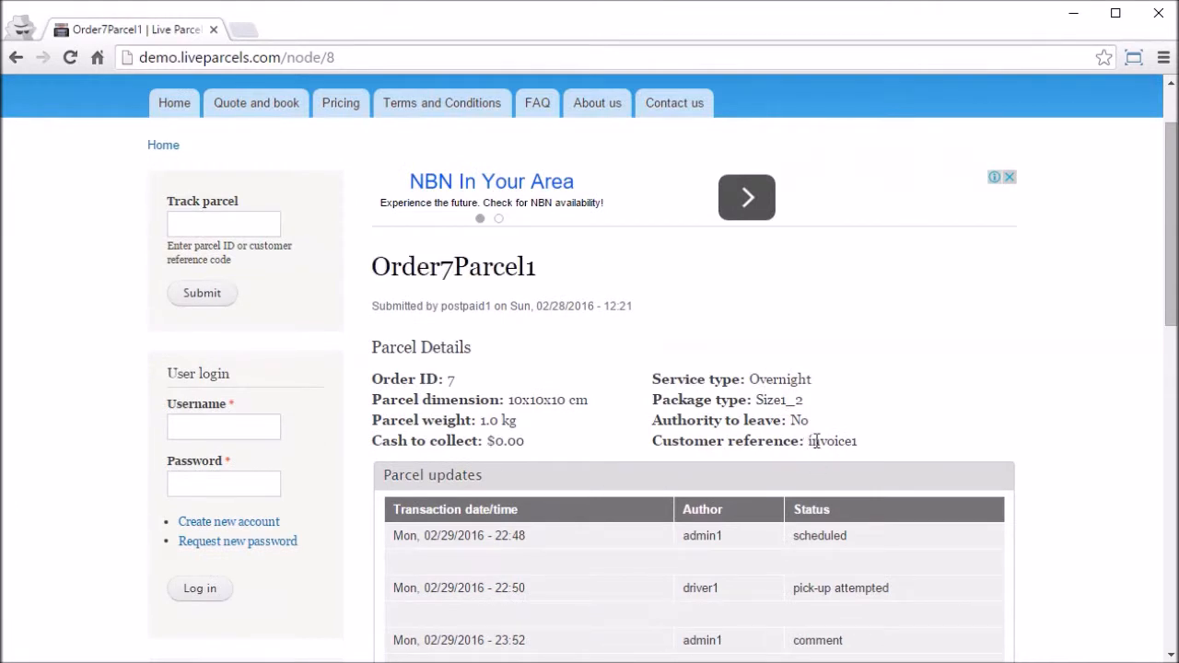
- Search for the copied reference invoice1, listing Order7Parcel1 and Order16Parcel1
{"action": "double_click", "coordinate": [831, 442]}
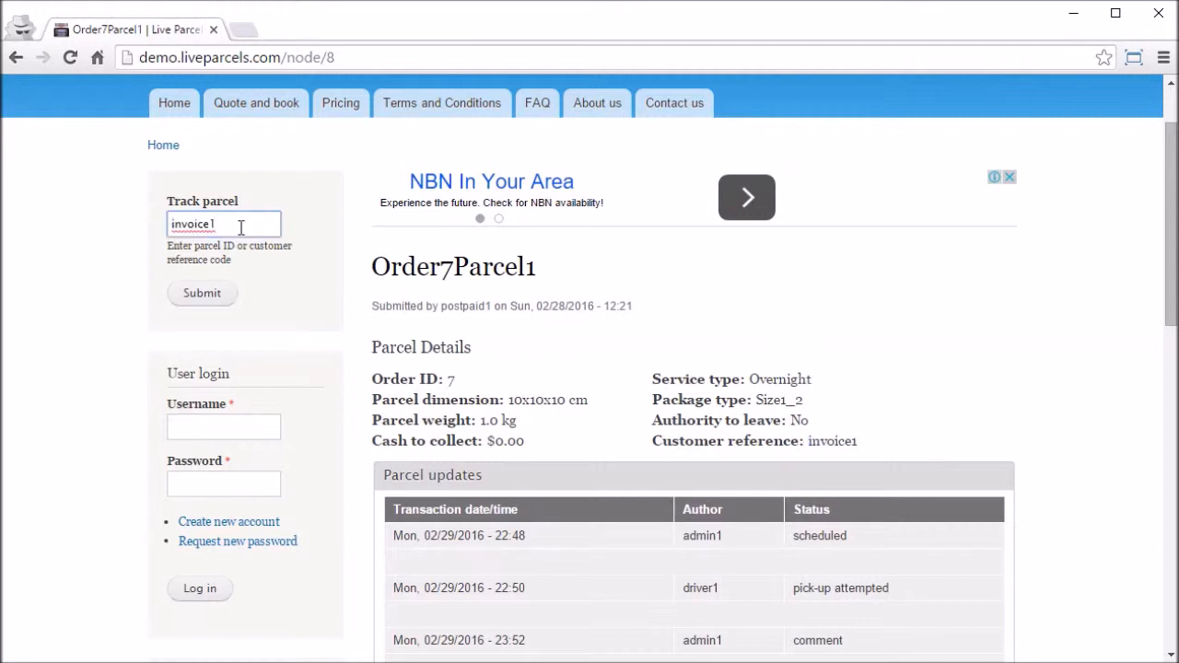
{"action": "mouse_move", "coordinate": [202, 293]}
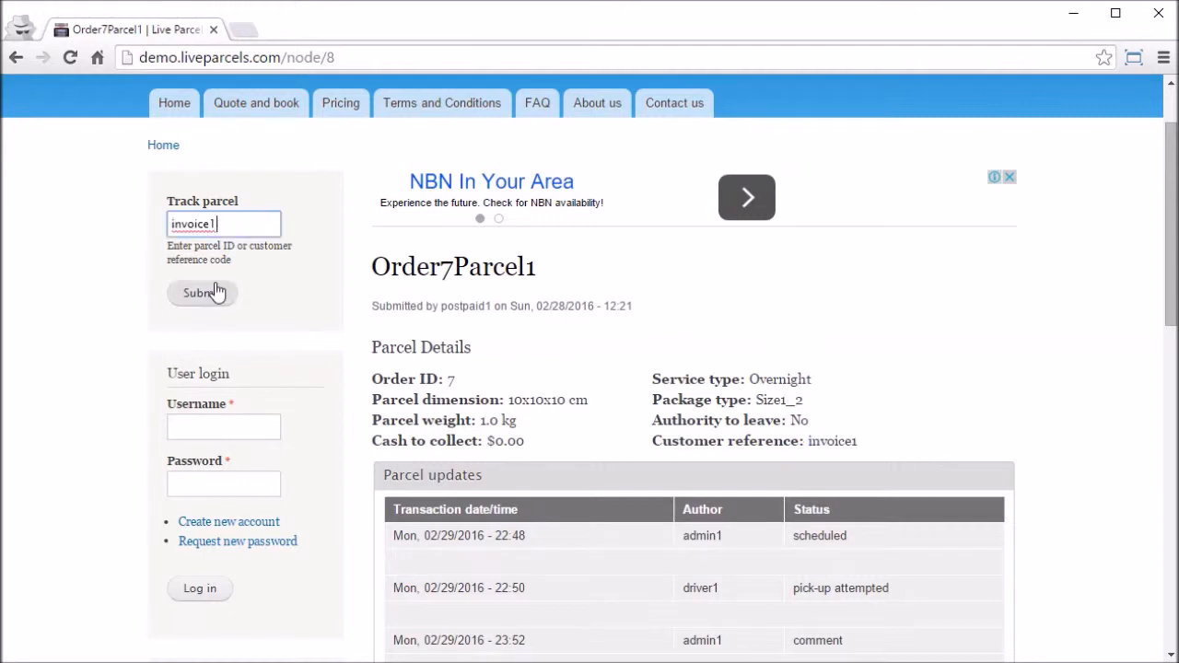
{"action": "left_click", "coordinate": [202, 293]}
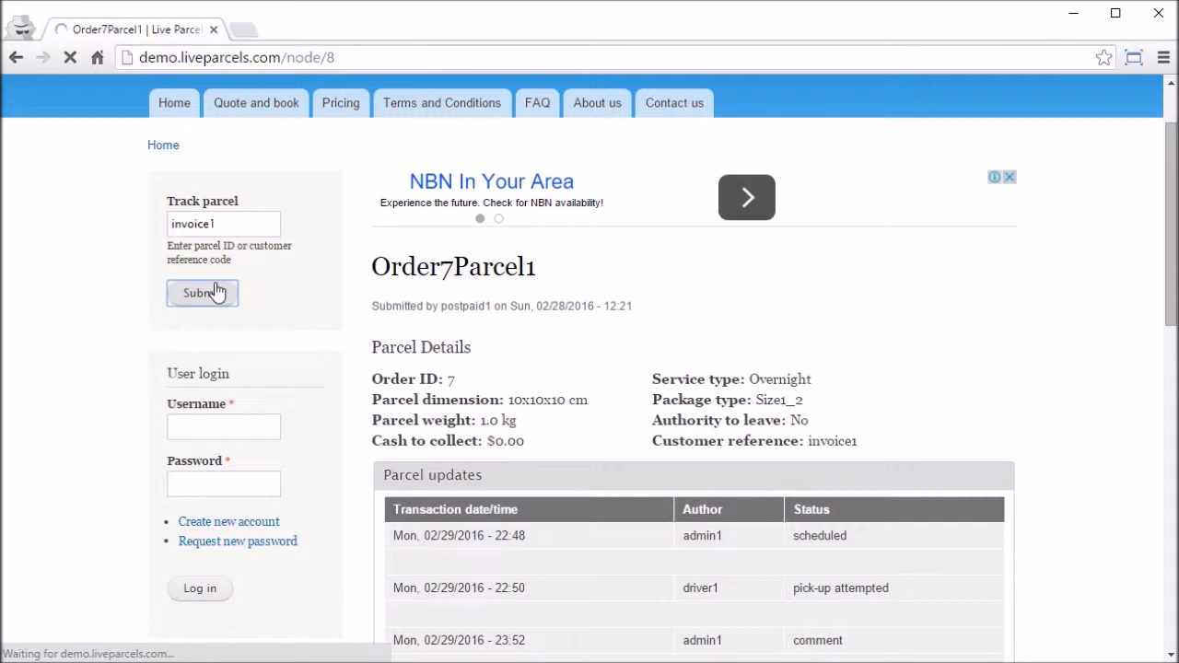
{"action": "left_click", "coordinate": [202, 293]}
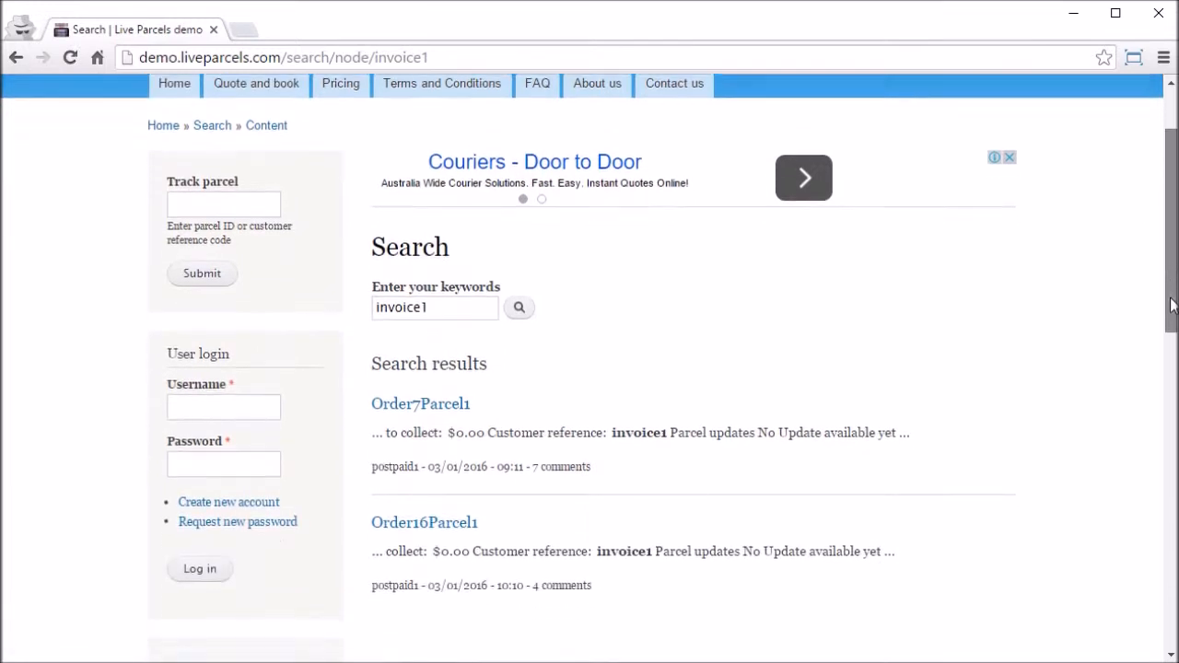
{"action": "scroll", "scroll_direction": "down", "scroll_amount": 3}
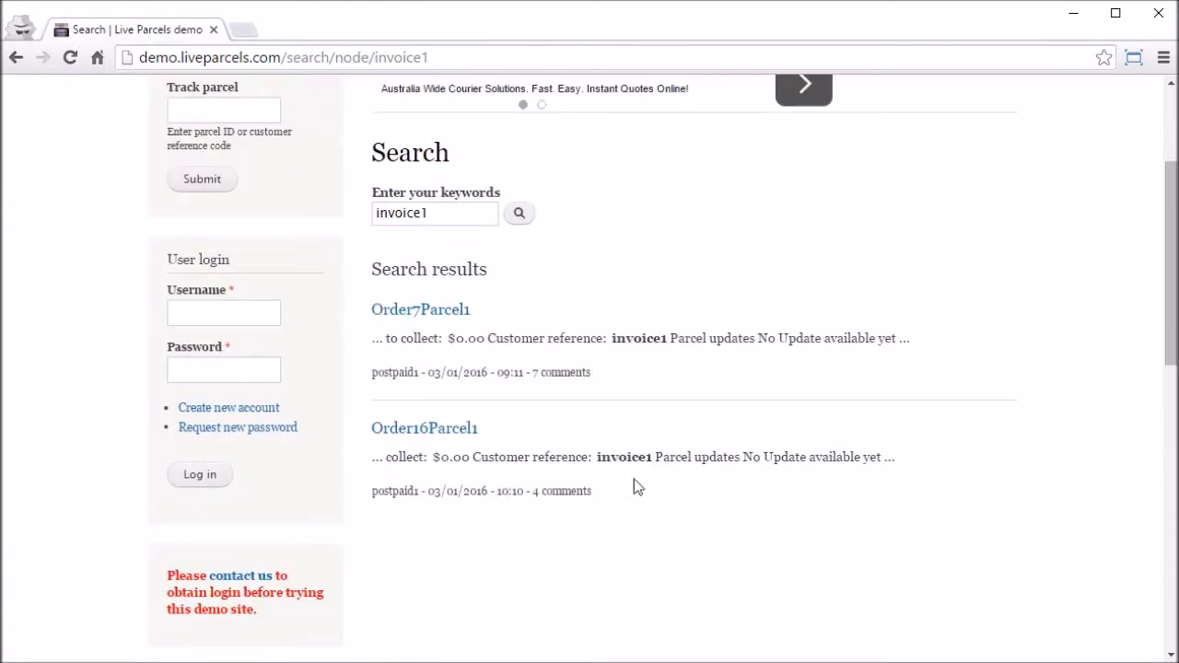
{"action": "double_click", "coordinate": [529, 457]}
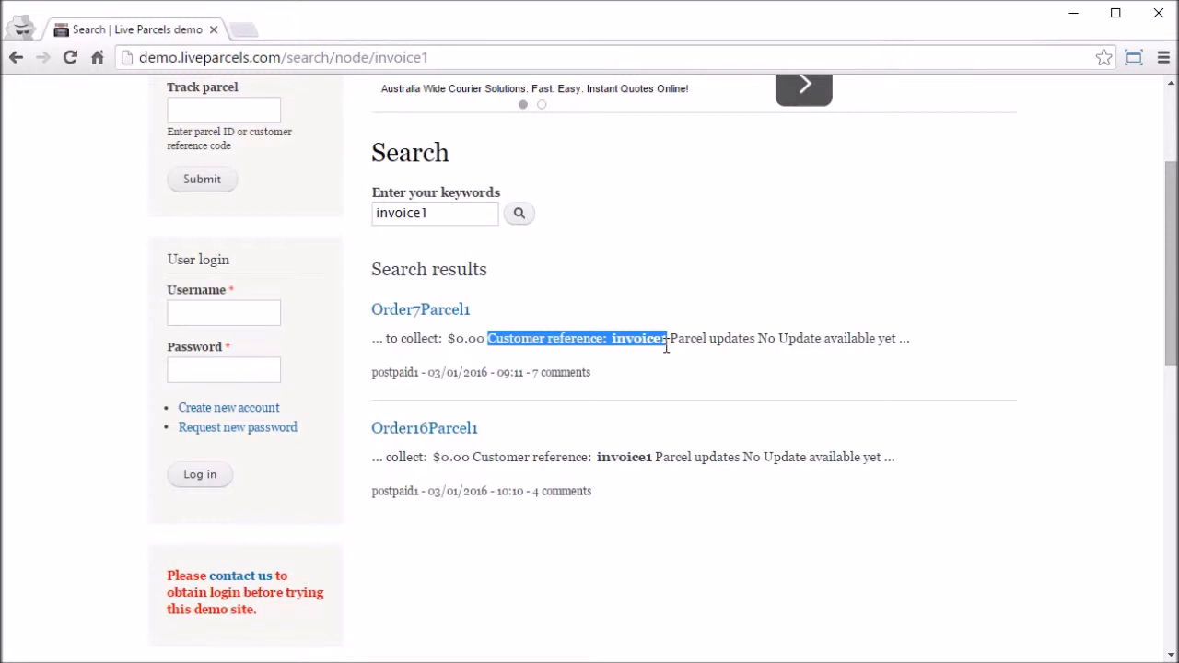
{"action": "mouse_move", "coordinate": [275, 282]}
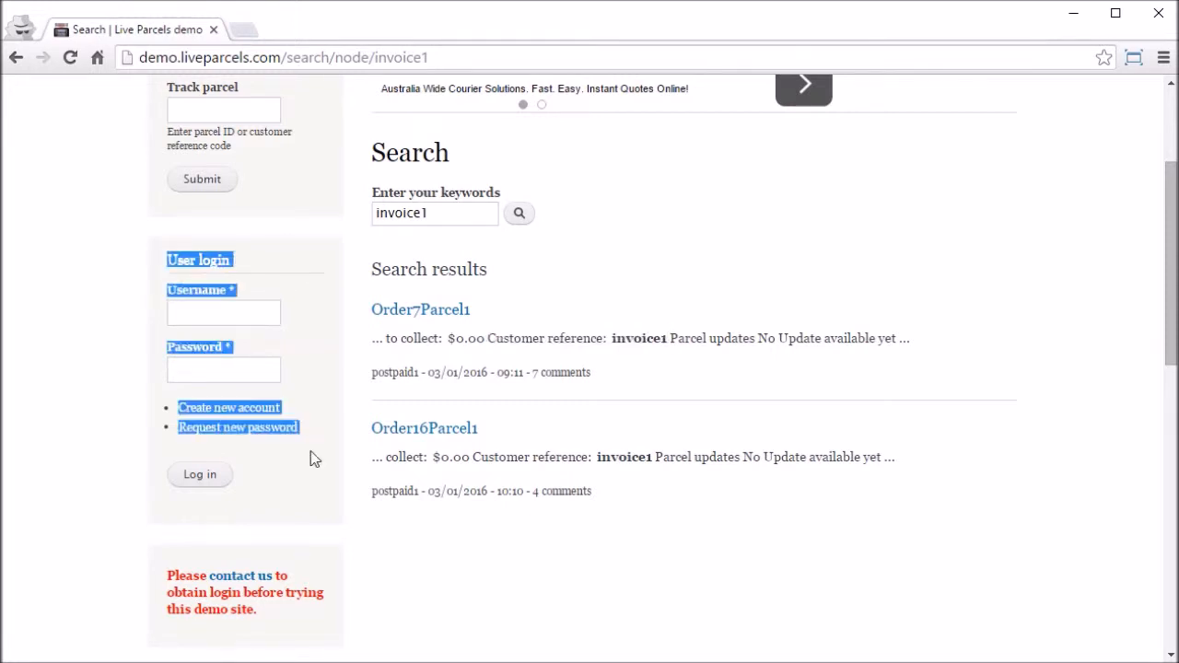
{"action": "left_click", "coordinate": [223, 110]}
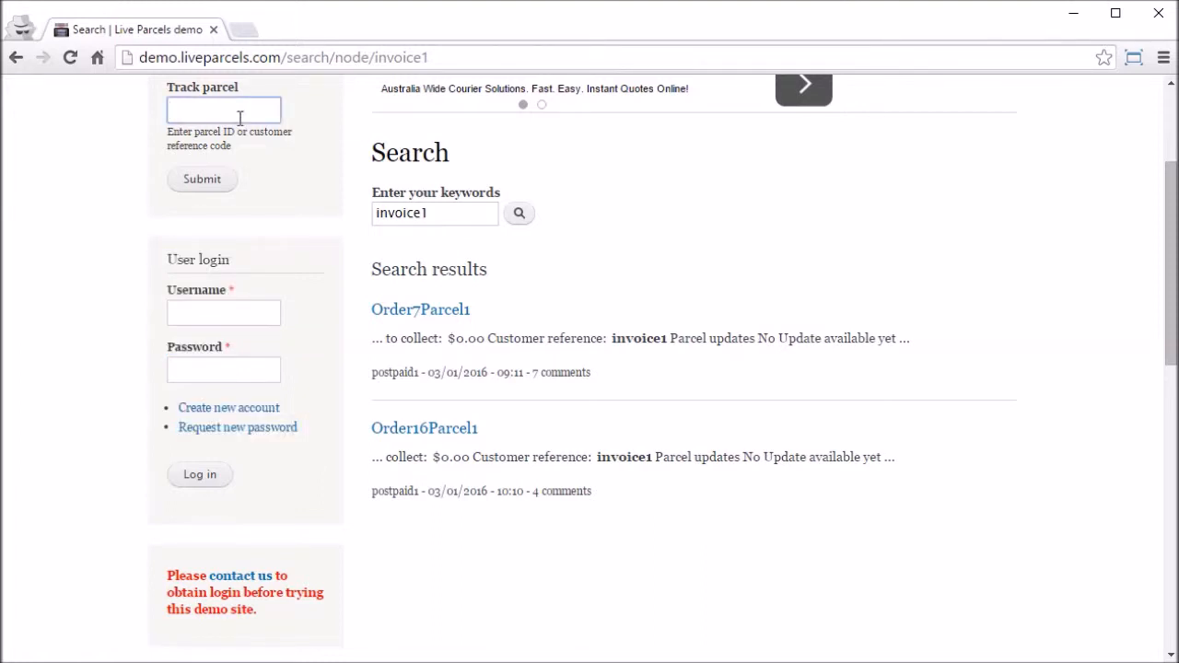
{"action": "mouse_move", "coordinate": [436, 332]}
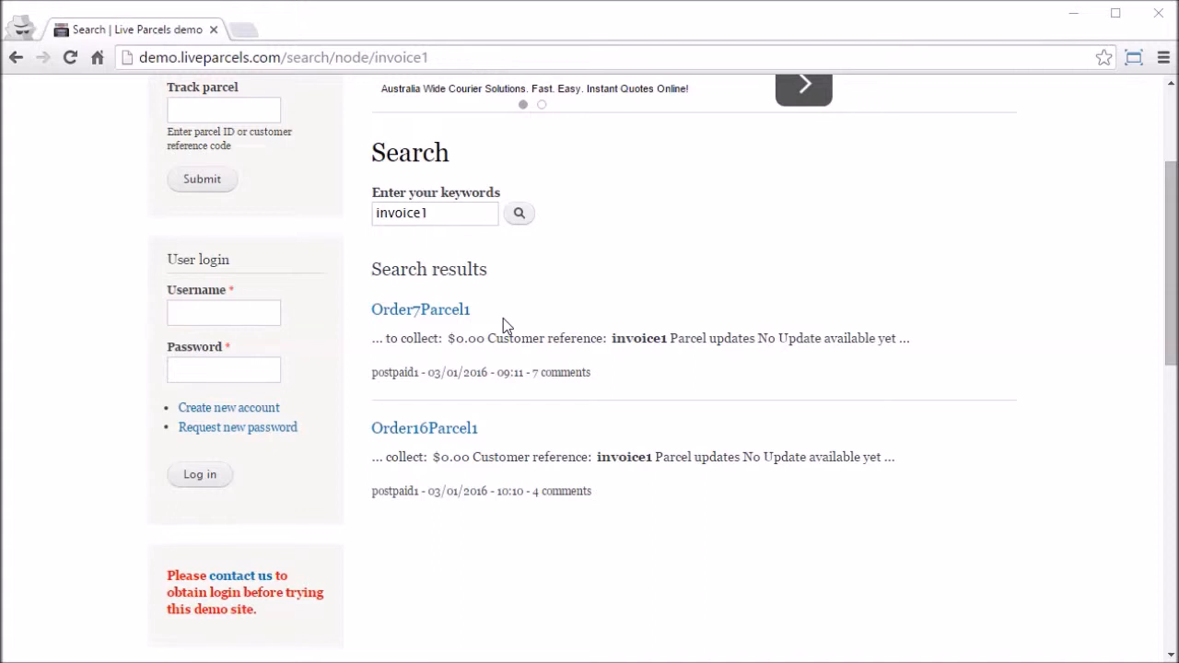
{"action": "mouse_move", "coordinate": [497, 326]}
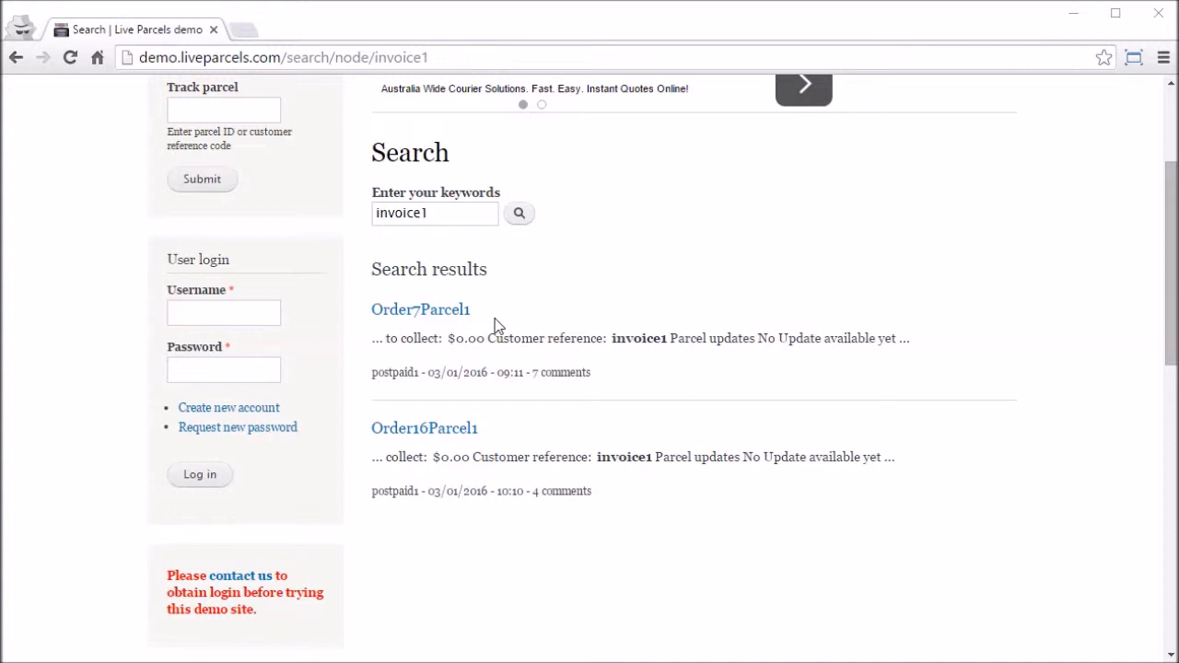
{"action": "mouse_move", "coordinate": [421, 309]}
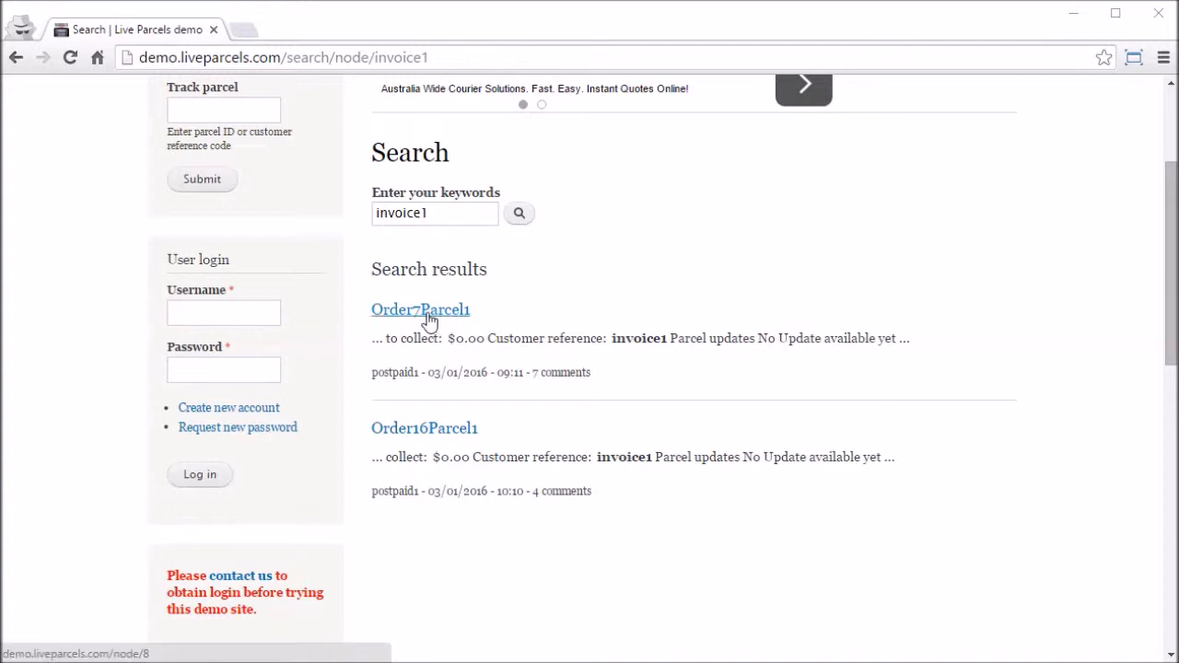
- Open the Order7Parcel1 result and scroll through its Parcel Details and updates table
{"action": "left_click", "coordinate": [420, 310]}
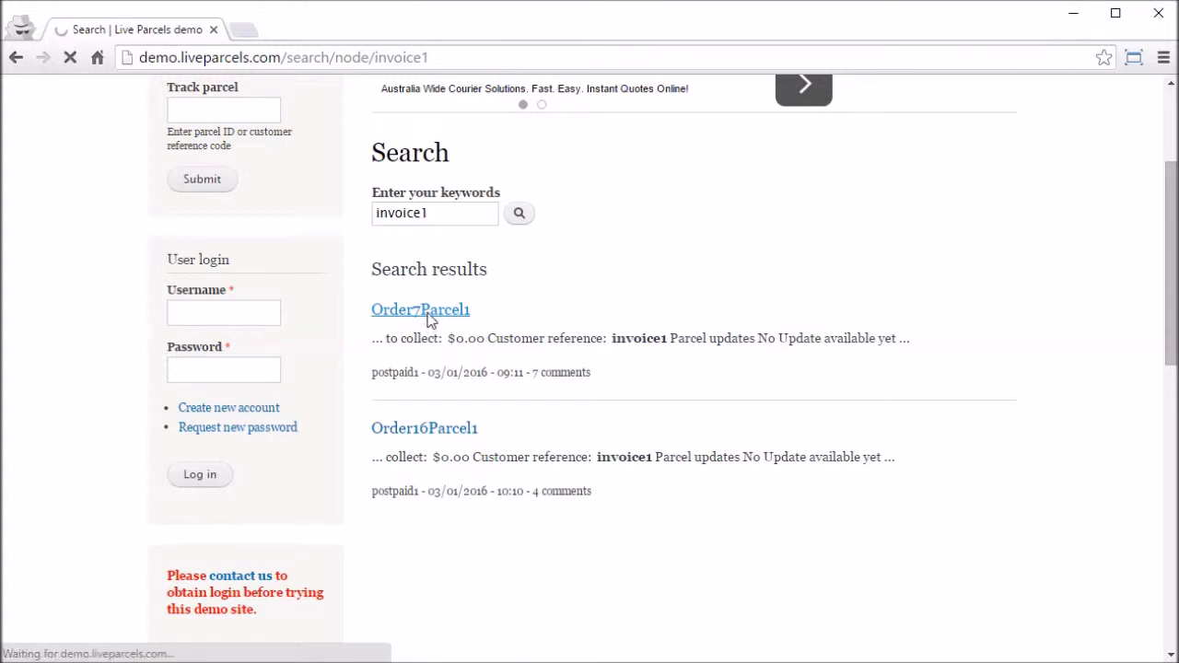
{"action": "left_click", "coordinate": [420, 309]}
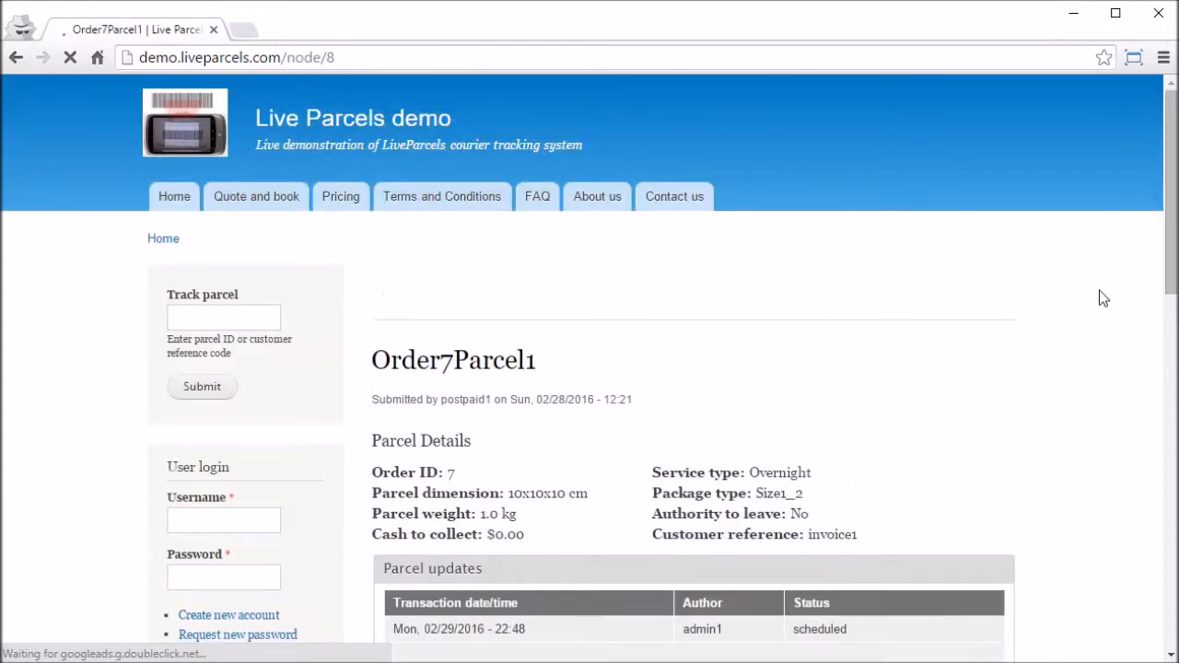
{"action": "scroll", "scroll_direction": "down", "scroll_amount": 3}
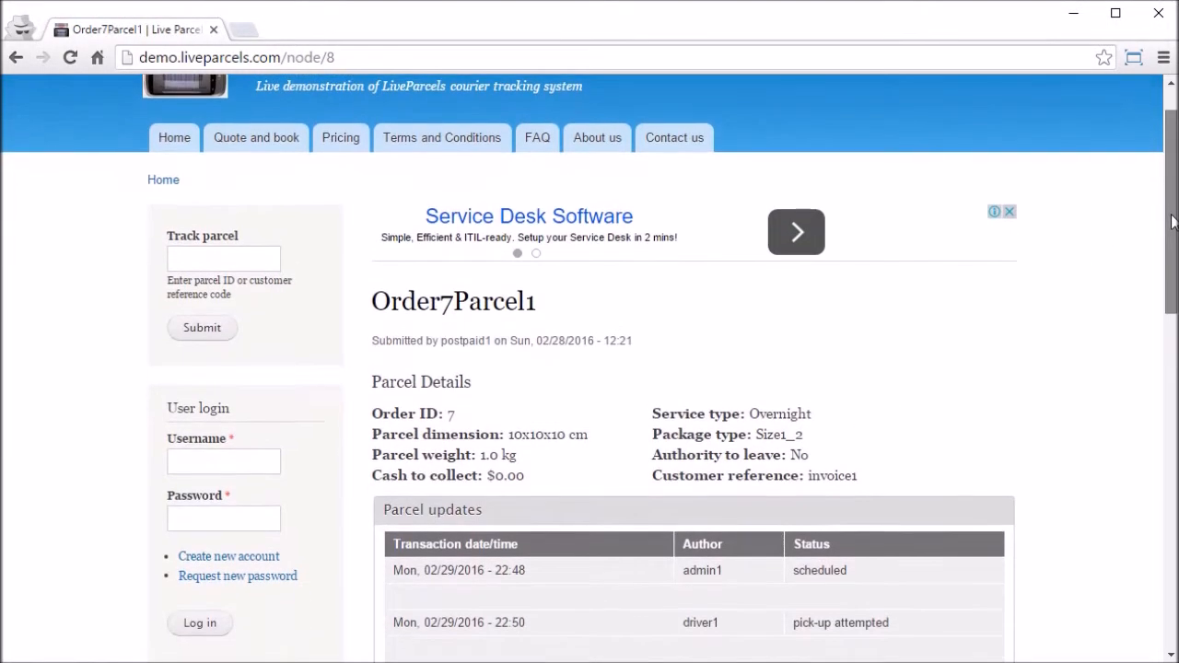
{"action": "scroll", "scroll_direction": "down", "scroll_amount": 3}
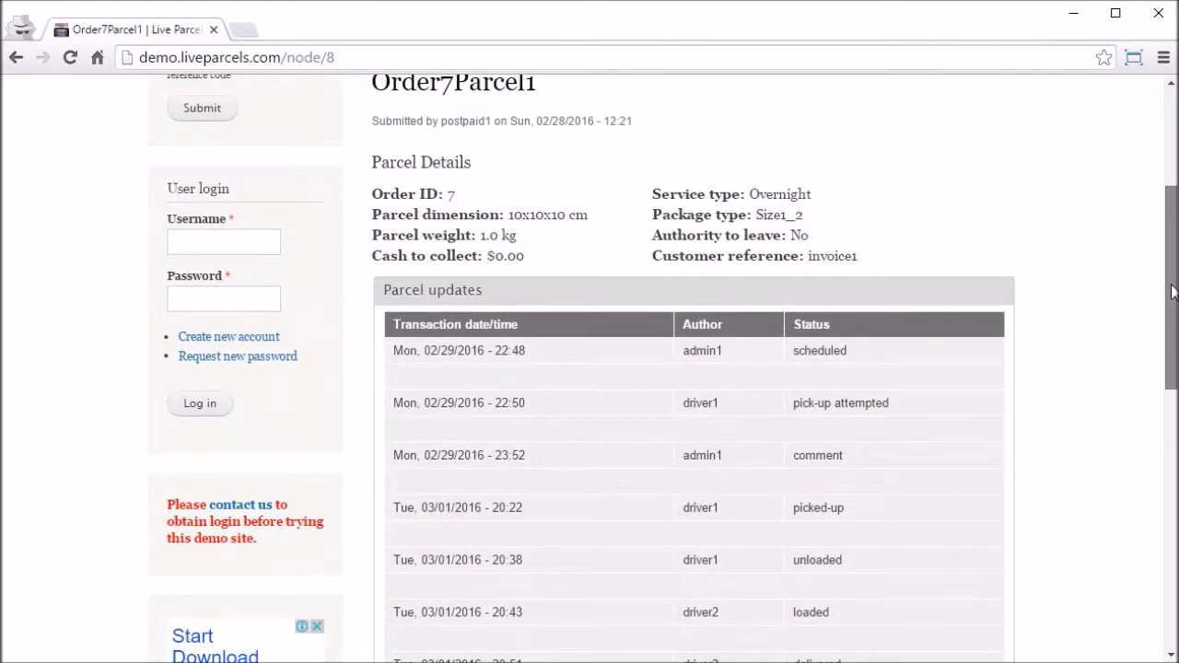
{"action": "scroll", "scroll_direction": "down", "scroll_amount": 3}
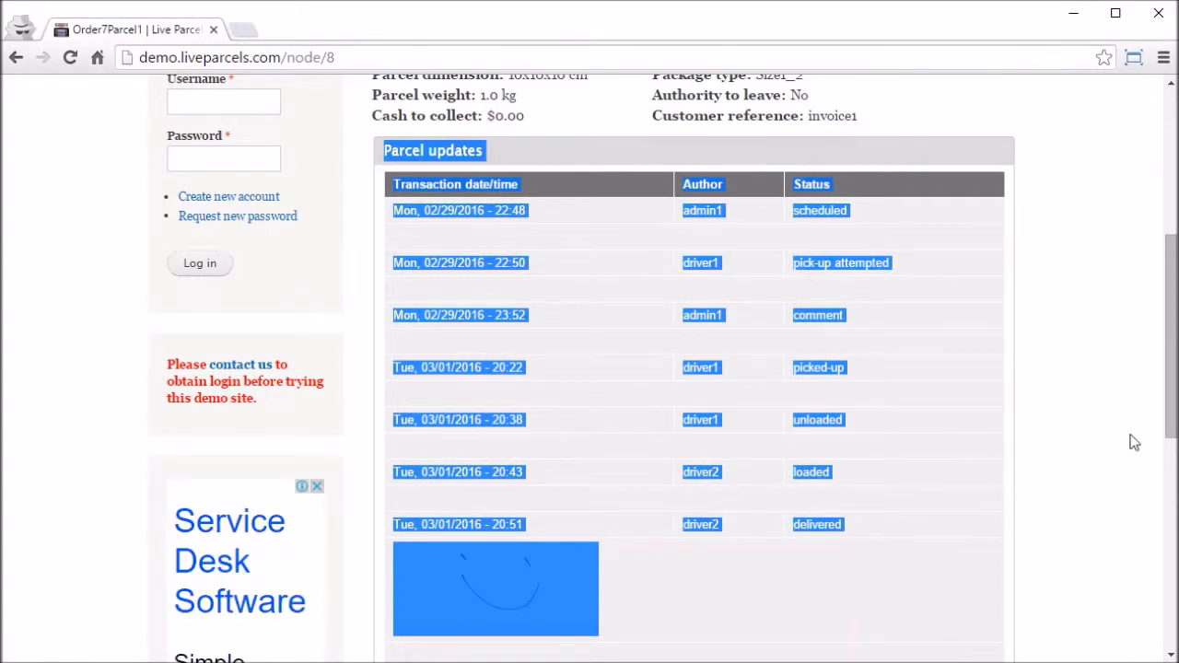
{"action": "scroll", "scroll_direction": "up", "scroll_amount": 3}
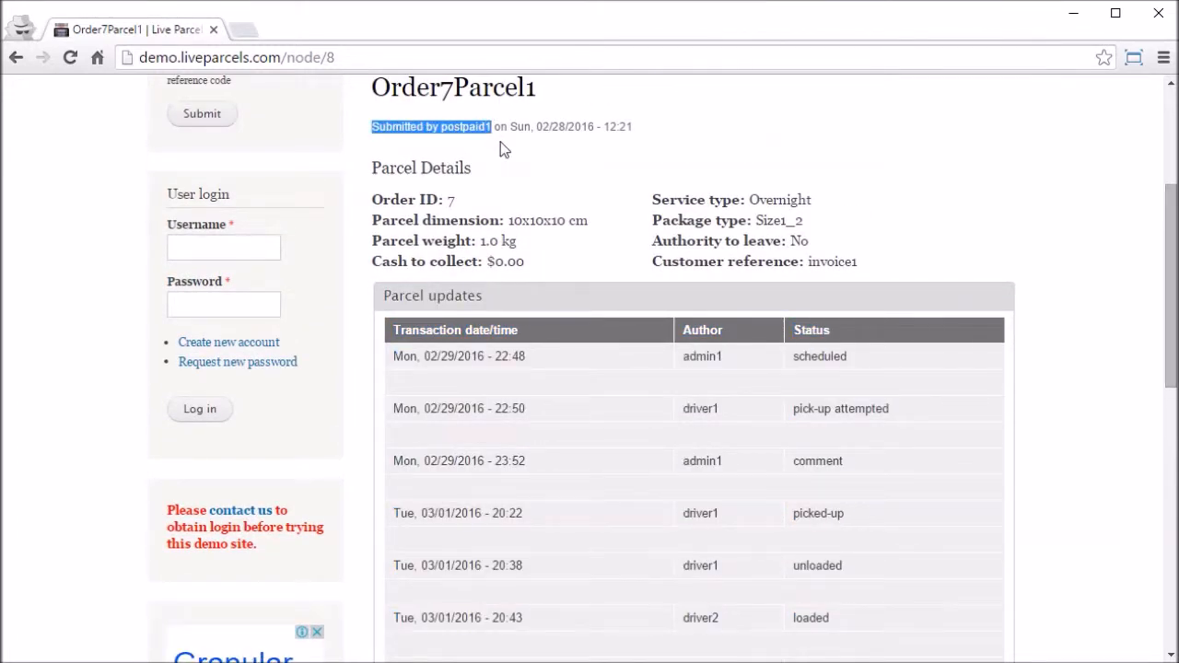
- Log in as postpaid1 through the User login block
{"action": "type", "text": "postpaid1"}
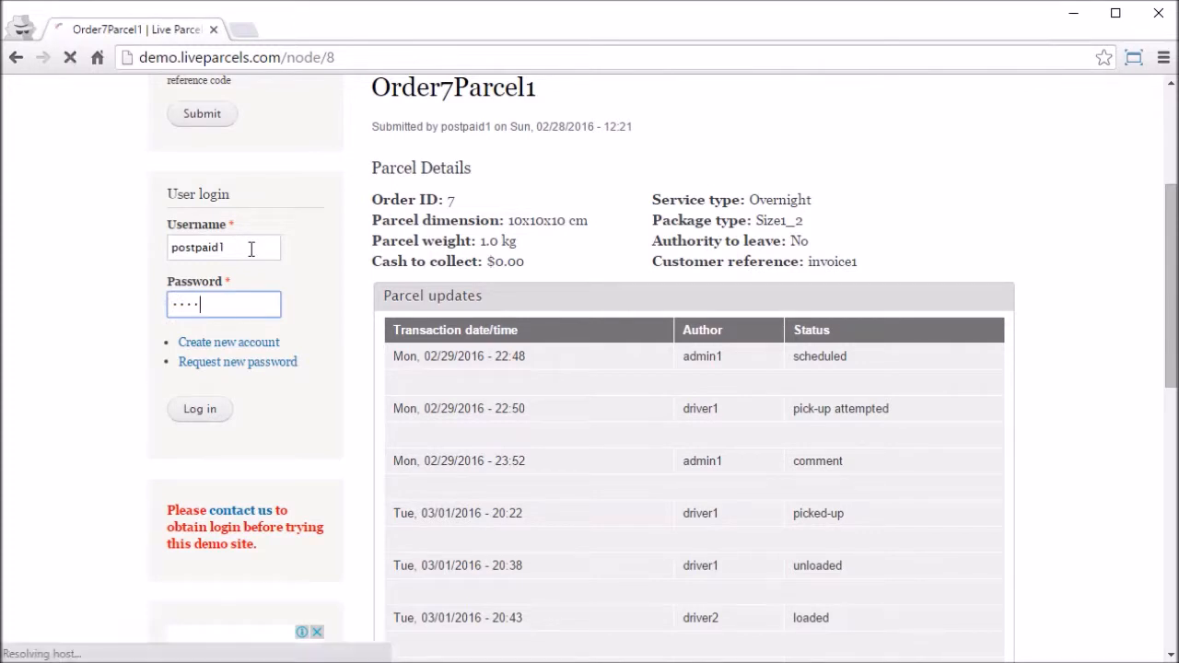
{"action": "left_click", "coordinate": [199, 408]}
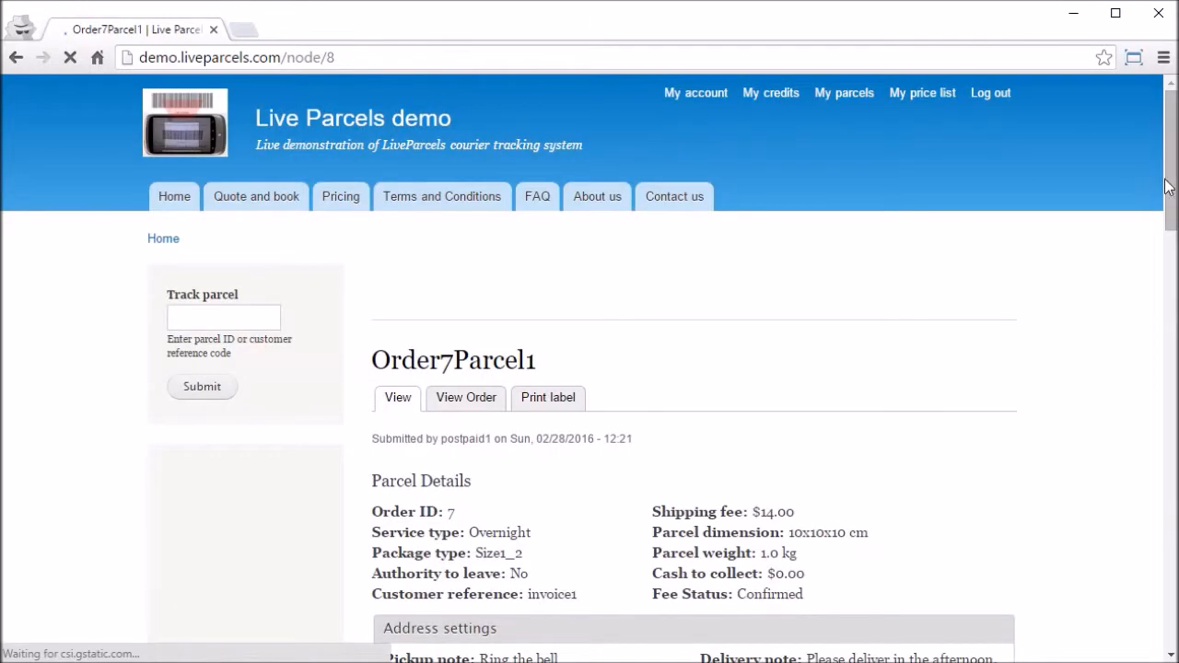
{"action": "scroll", "scroll_direction": "down", "scroll_amount": 3}
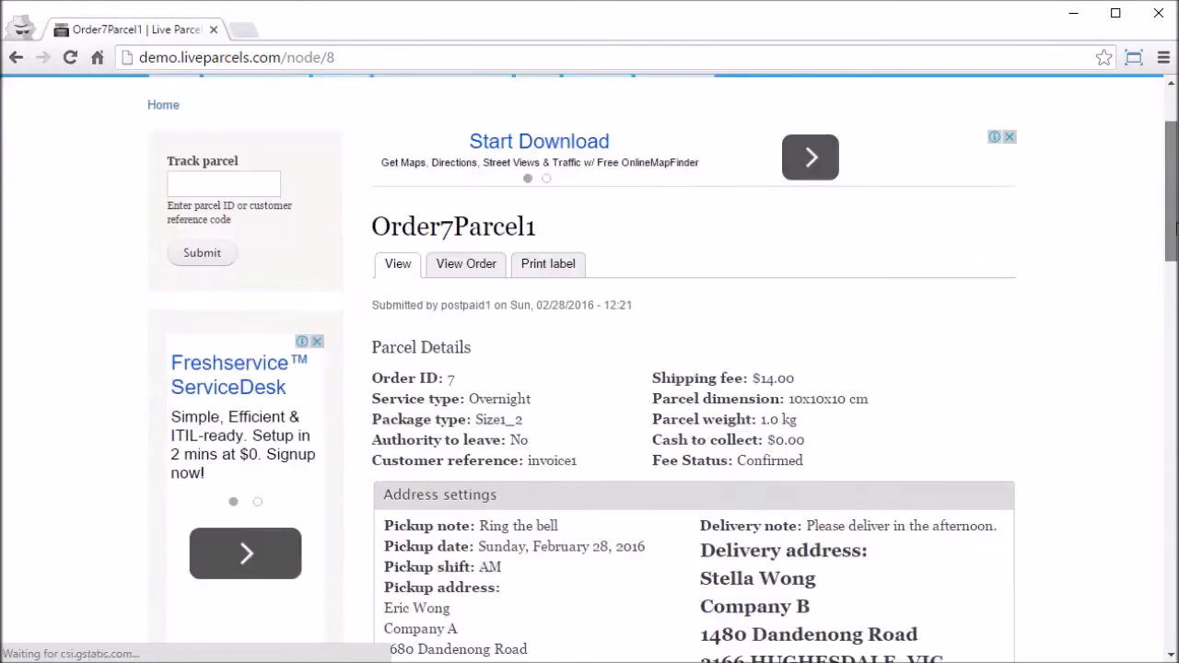
{"action": "scroll", "scroll_direction": "down", "scroll_amount": 3}
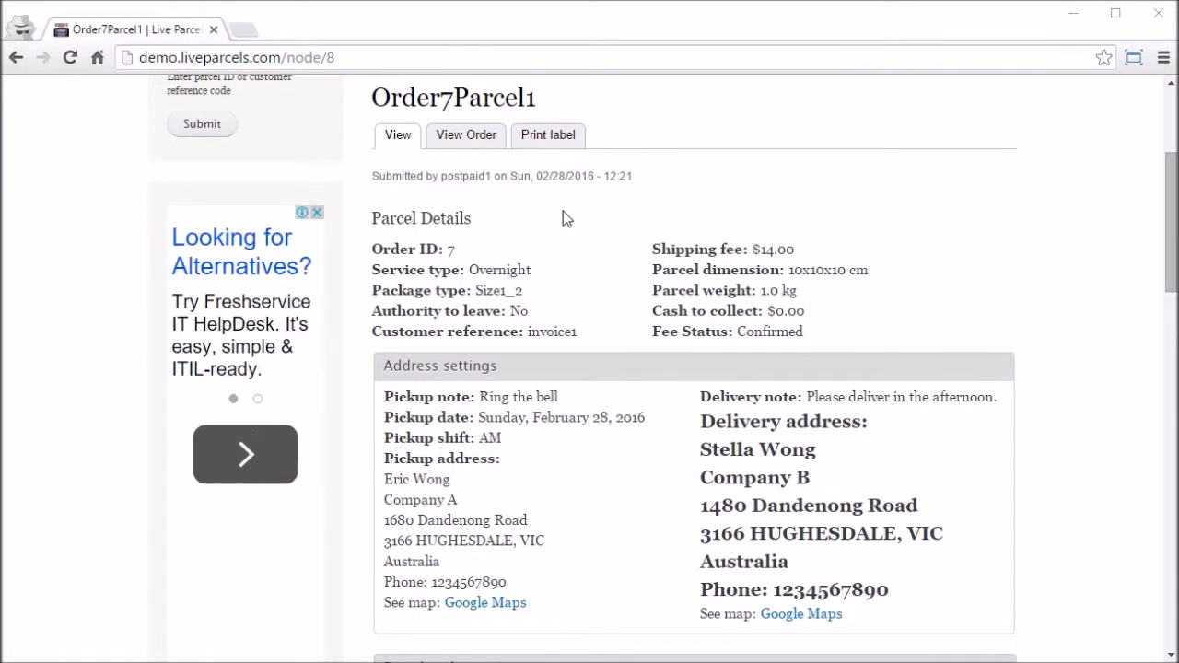
{"action": "double_click", "coordinate": [421, 218]}
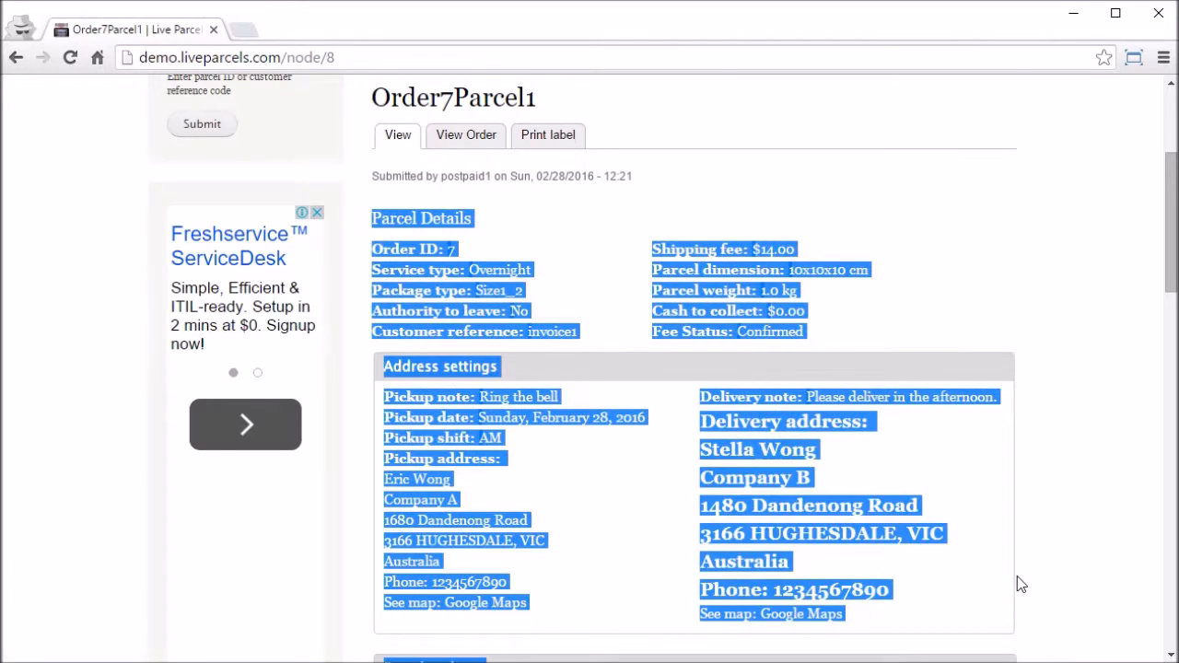
{"action": "scroll", "scroll_direction": "down", "scroll_amount": 3}
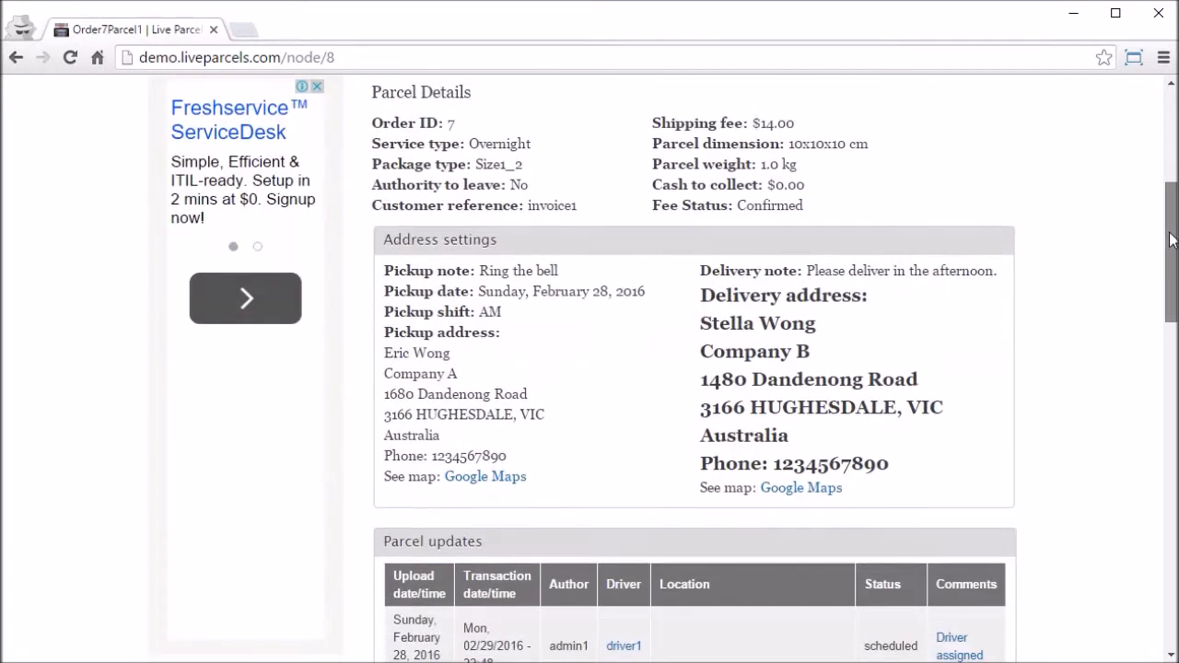
{"action": "scroll", "scroll_direction": "down", "scroll_amount": 3}
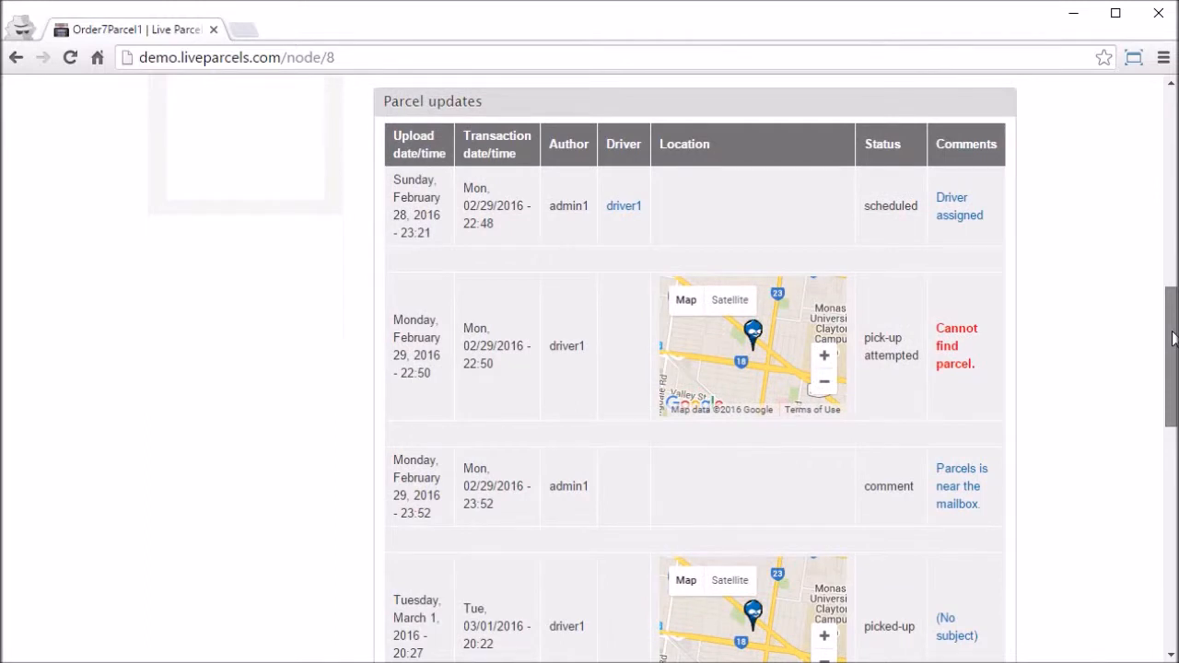
{"action": "mouse_move", "coordinate": [1004, 280]}
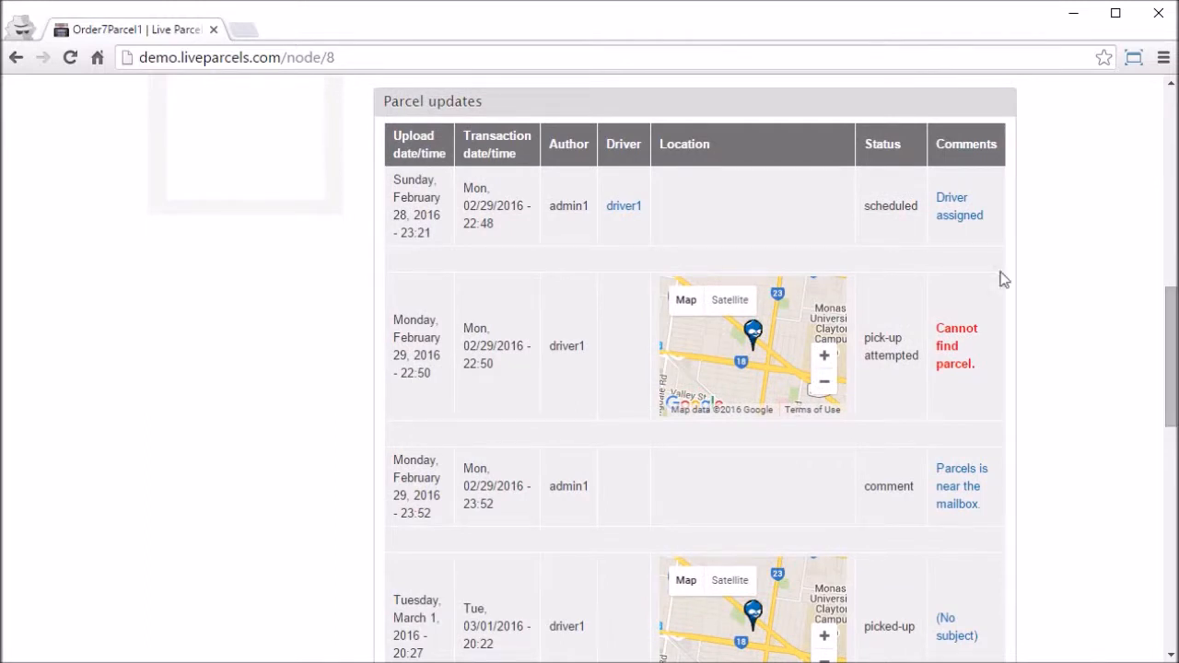
{"action": "left_click", "coordinate": [419, 144]}
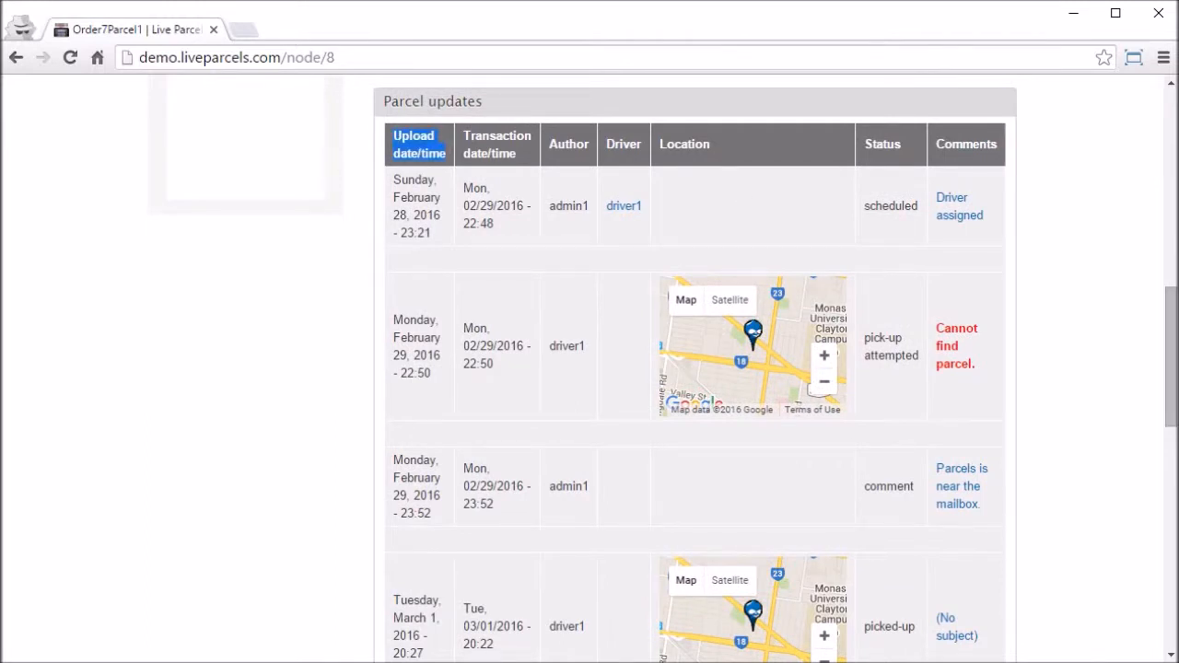
{"action": "left_click", "coordinate": [497, 147]}
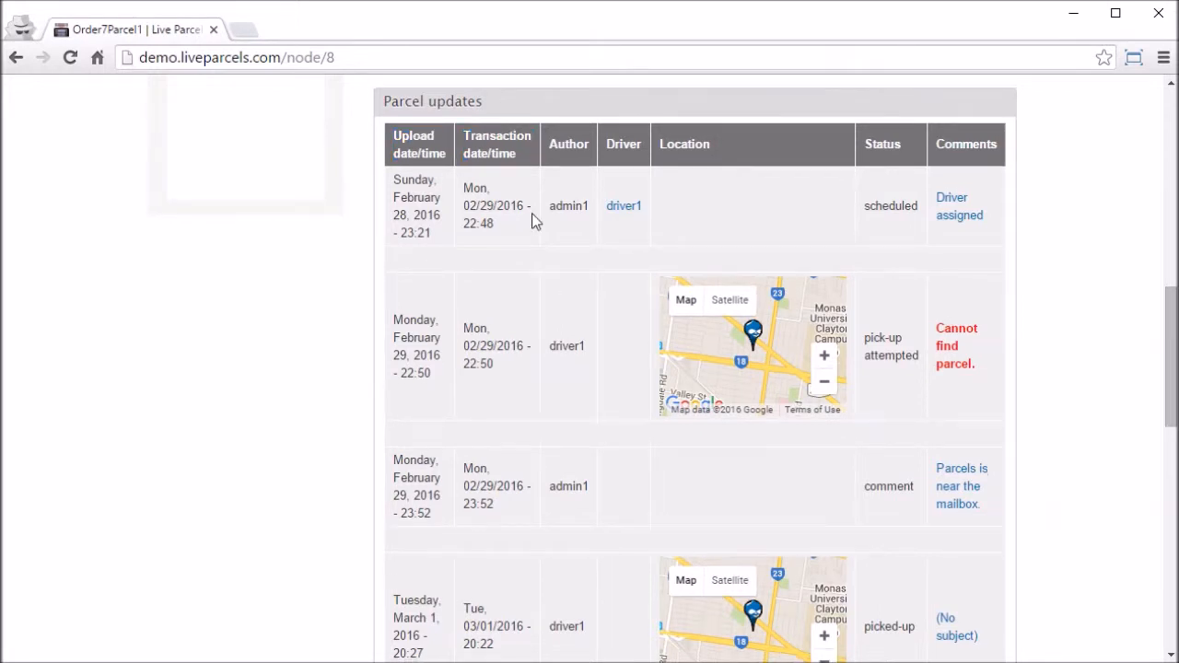
{"action": "double_click", "coordinate": [569, 209]}
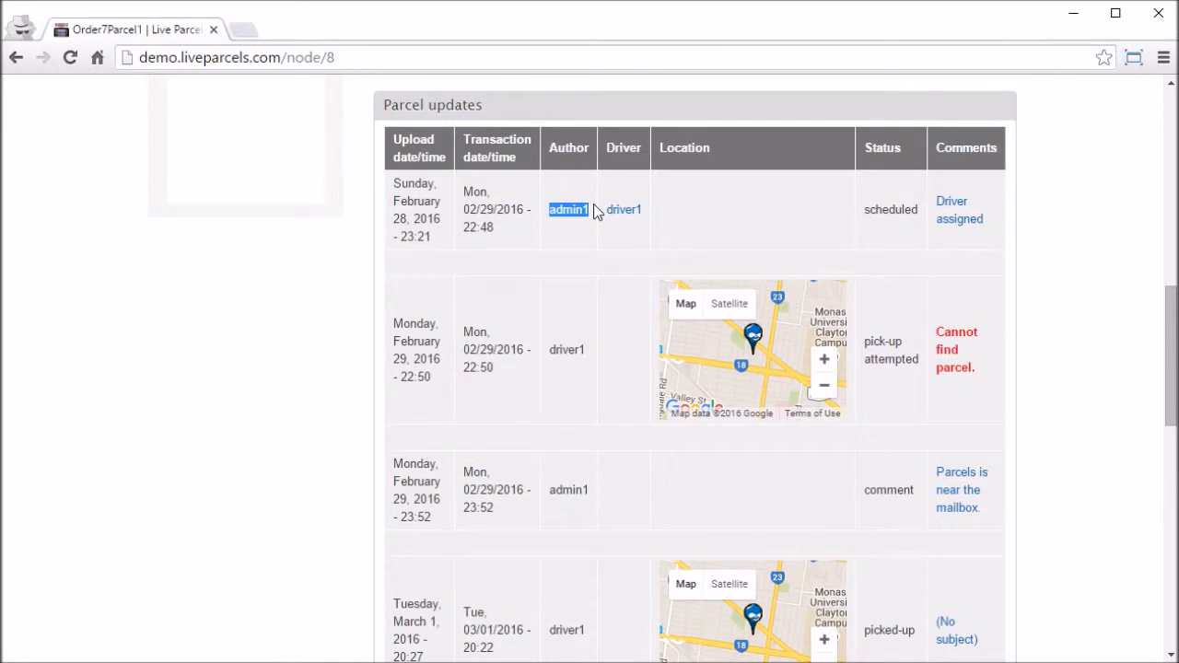
{"action": "double_click", "coordinate": [567, 346]}
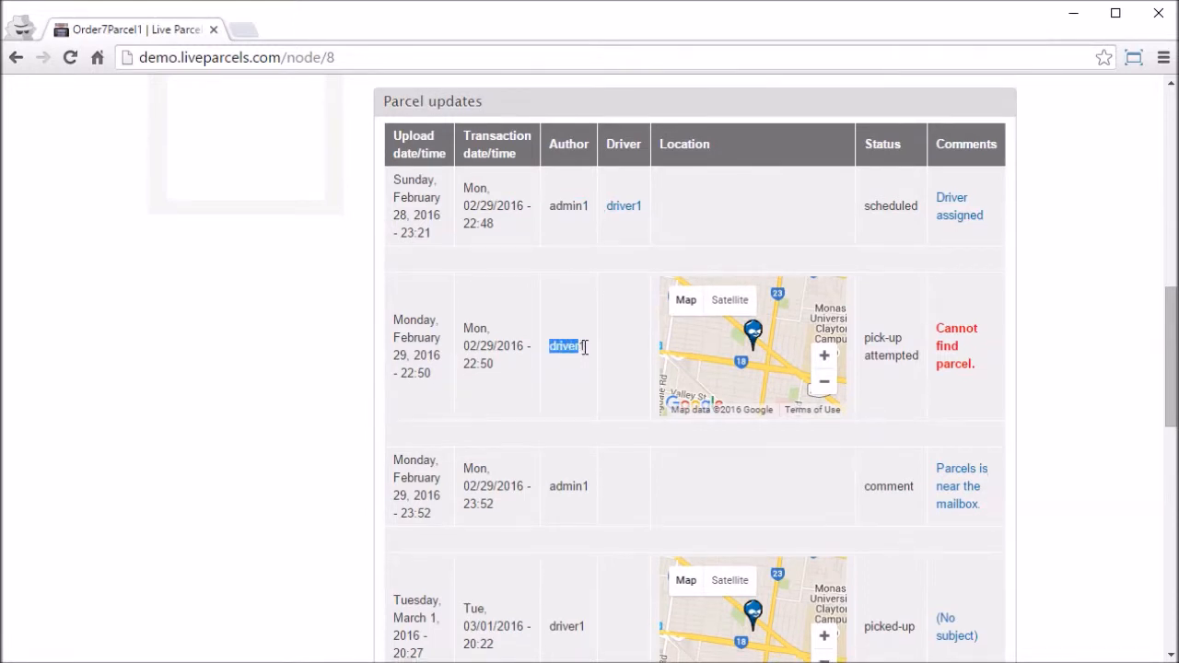
{"action": "left_click", "coordinate": [624, 144]}
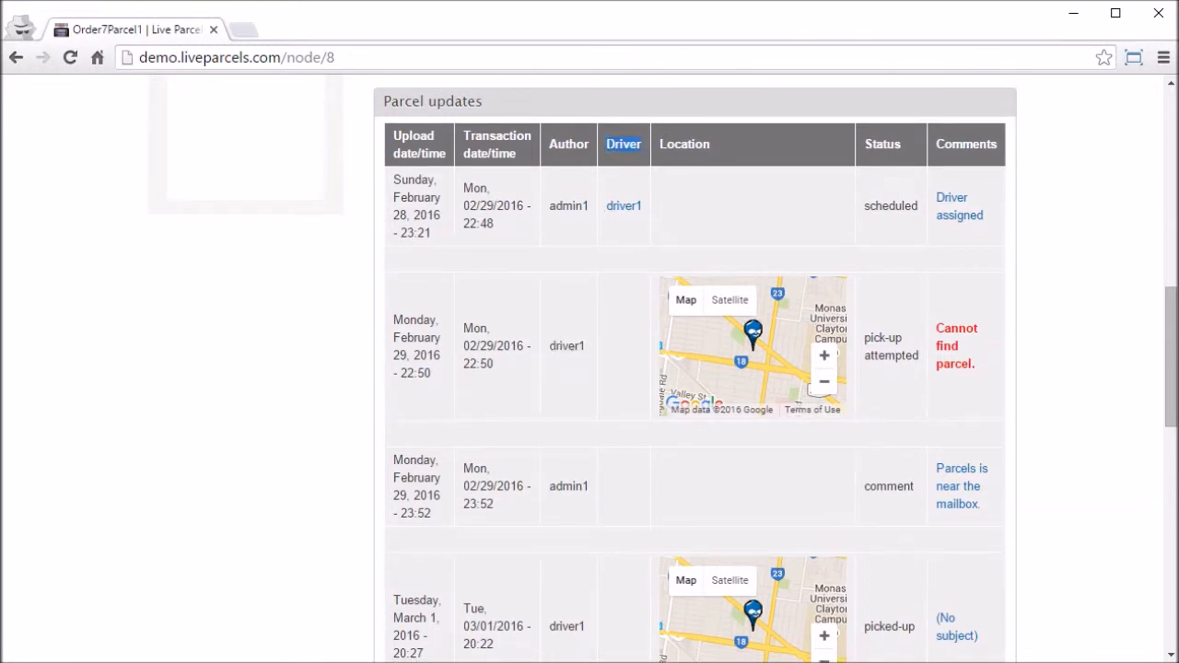
{"action": "double_click", "coordinate": [624, 206]}
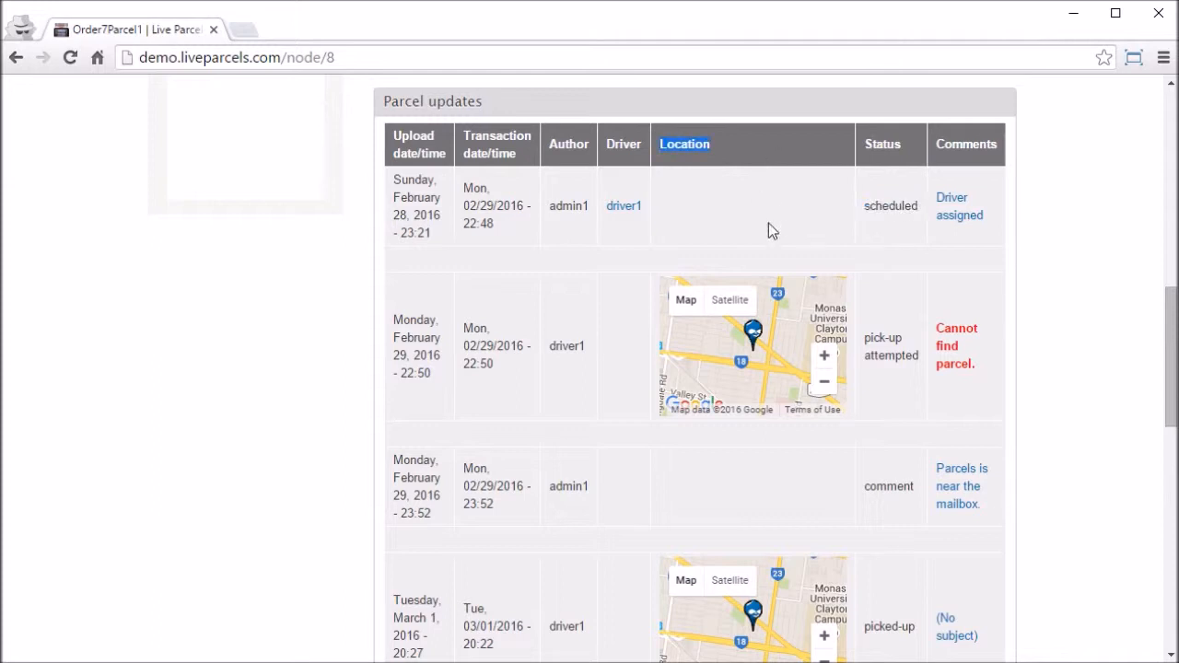
{"action": "mouse_move", "coordinate": [1147, 346]}
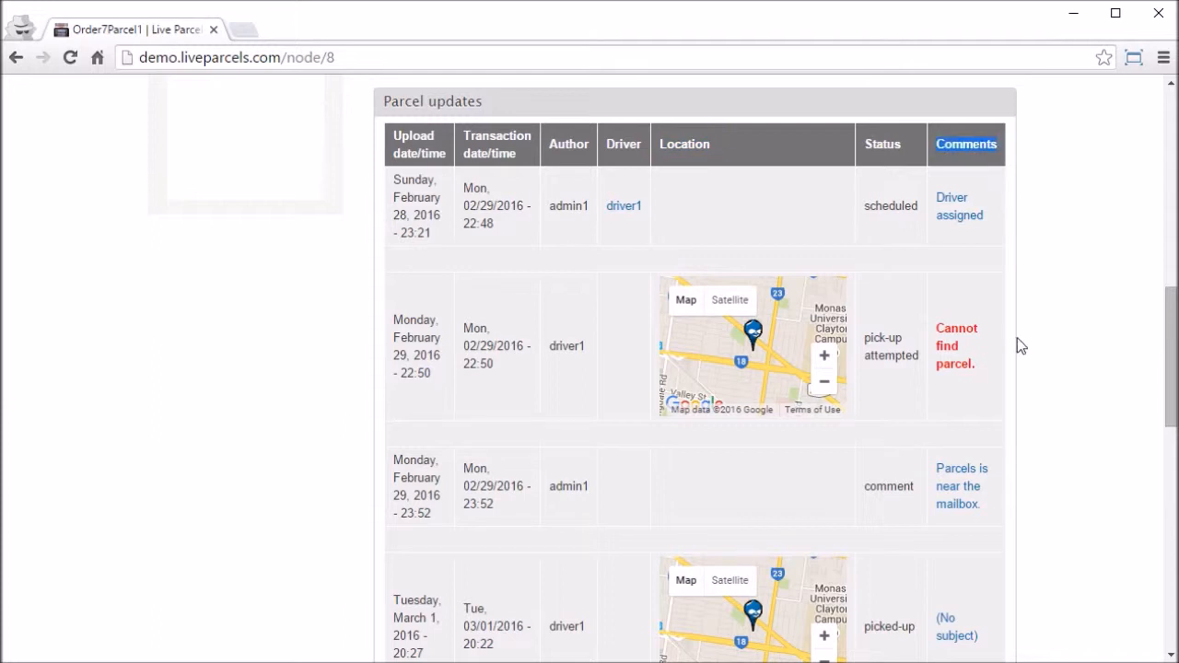
{"action": "scroll", "scroll_direction": "down", "scroll_amount": 3}
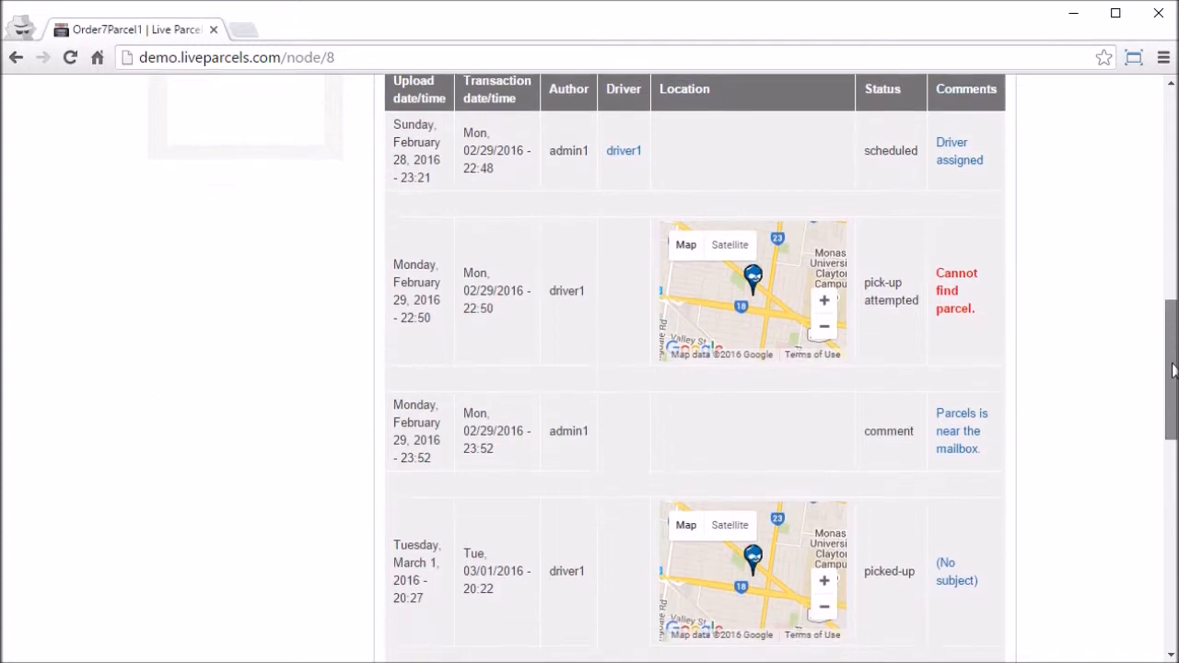
{"action": "scroll", "scroll_direction": "down", "scroll_amount": 3}
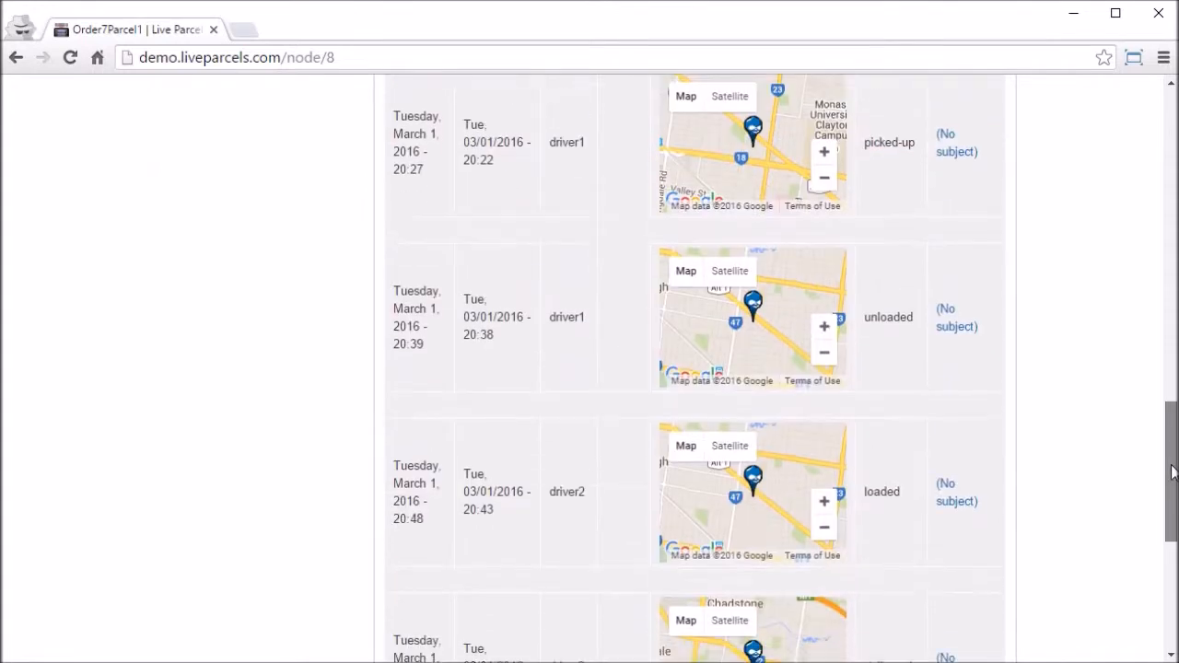
{"action": "scroll", "scroll_direction": "down", "scroll_amount": 3}
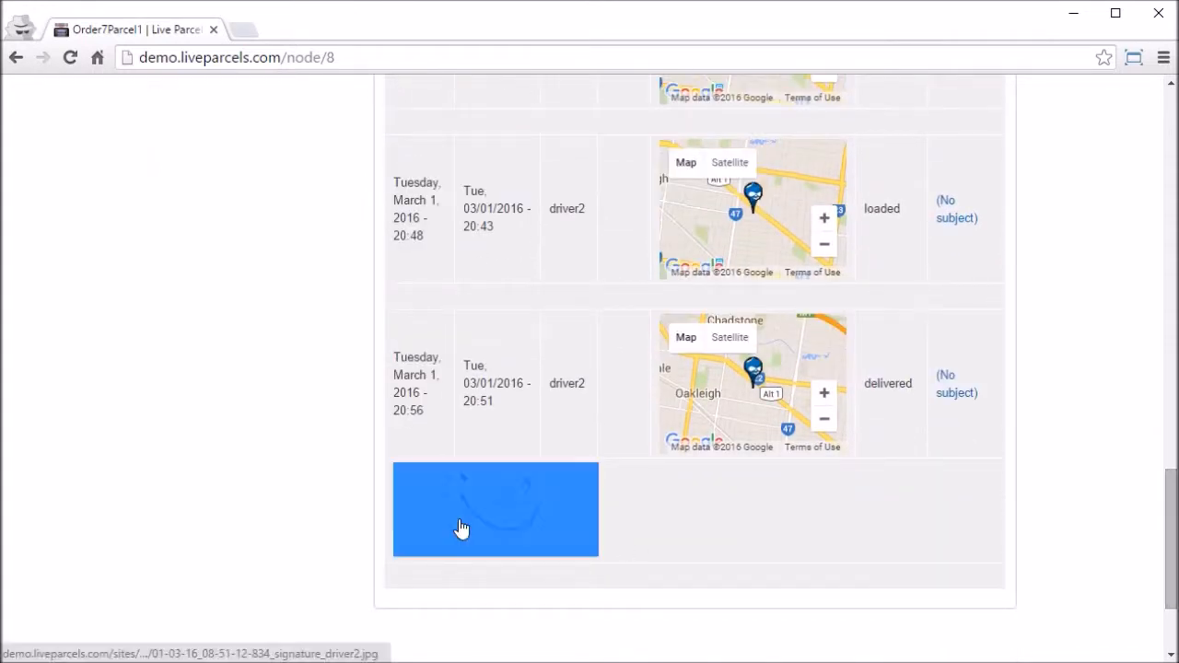
{"action": "mouse_move", "coordinate": [756, 519]}
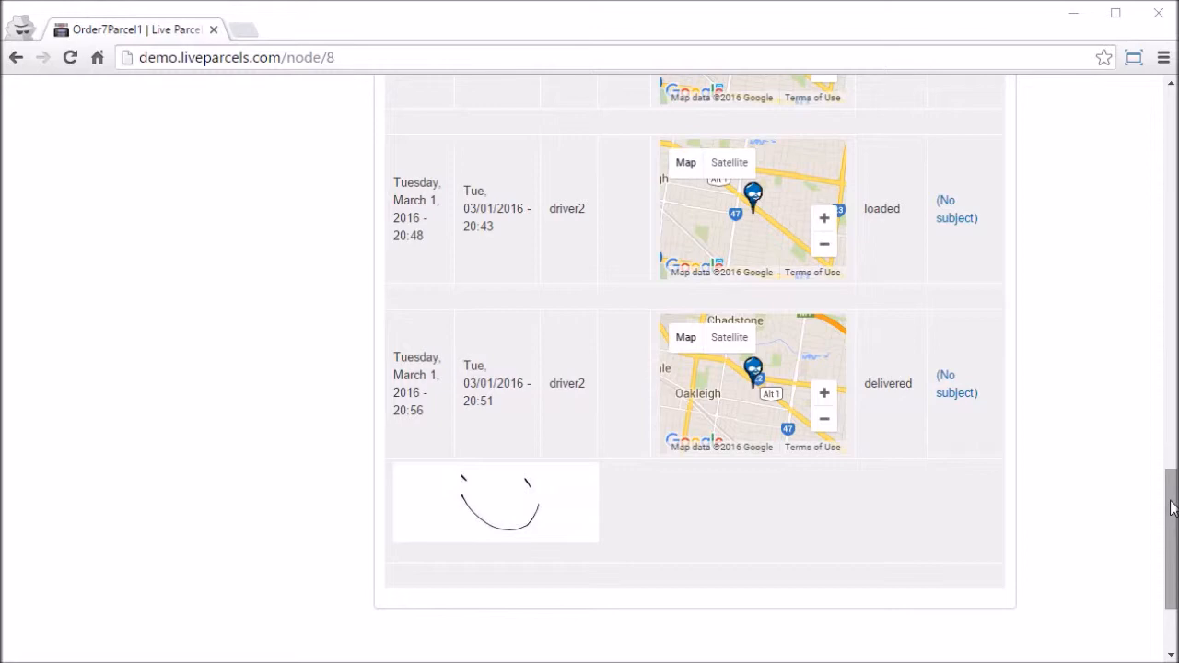
{"action": "scroll", "scroll_direction": "up", "scroll_amount": 3}
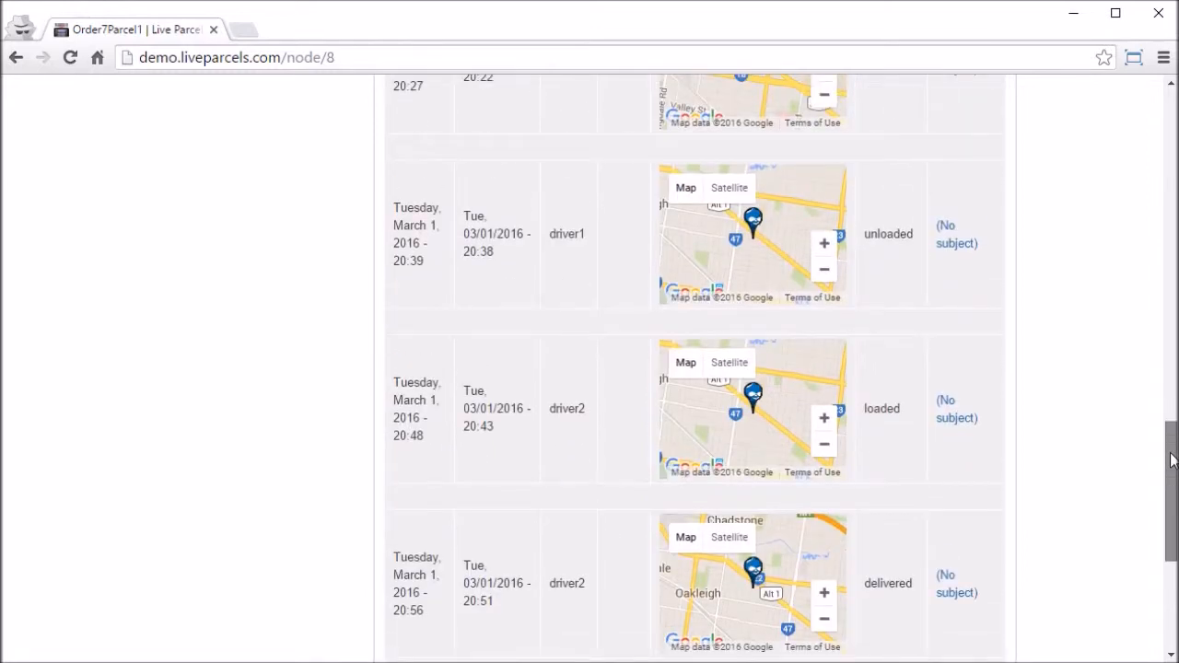
{"action": "scroll", "scroll_direction": "up", "scroll_amount": 3}
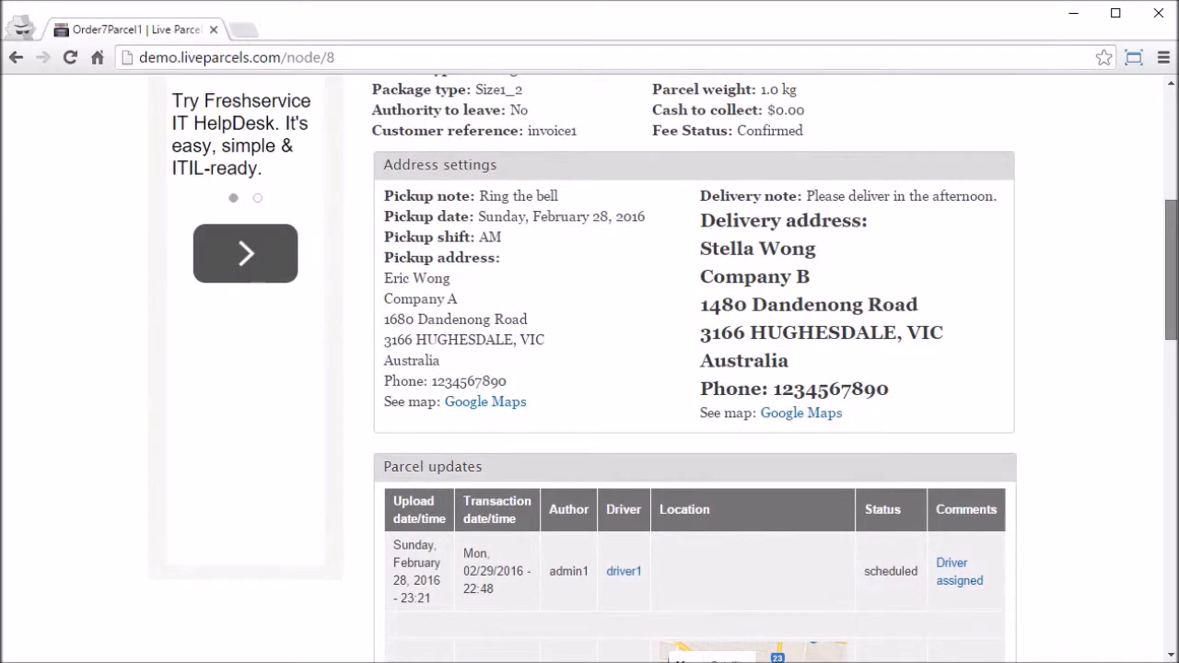
{"action": "scroll", "scroll_direction": "up", "scroll_amount": 3}
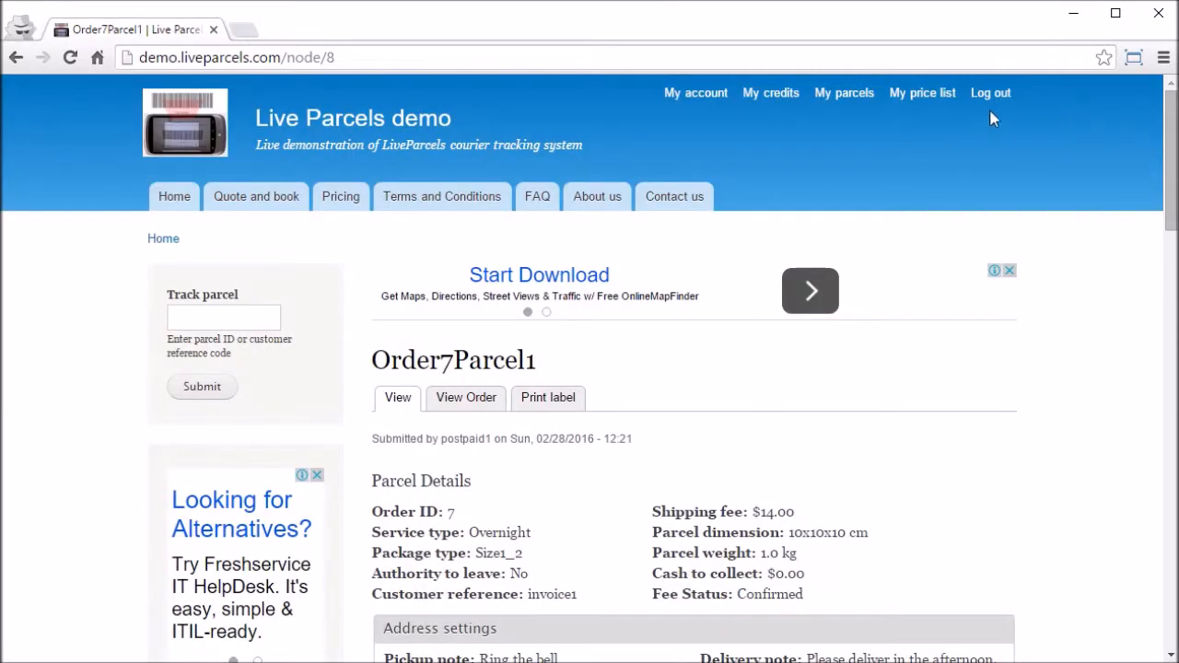
- Open My parcels and scroll the list showing Order7Parcel1 delivered and other parcels scheduled
{"action": "left_click", "coordinate": [843, 92]}
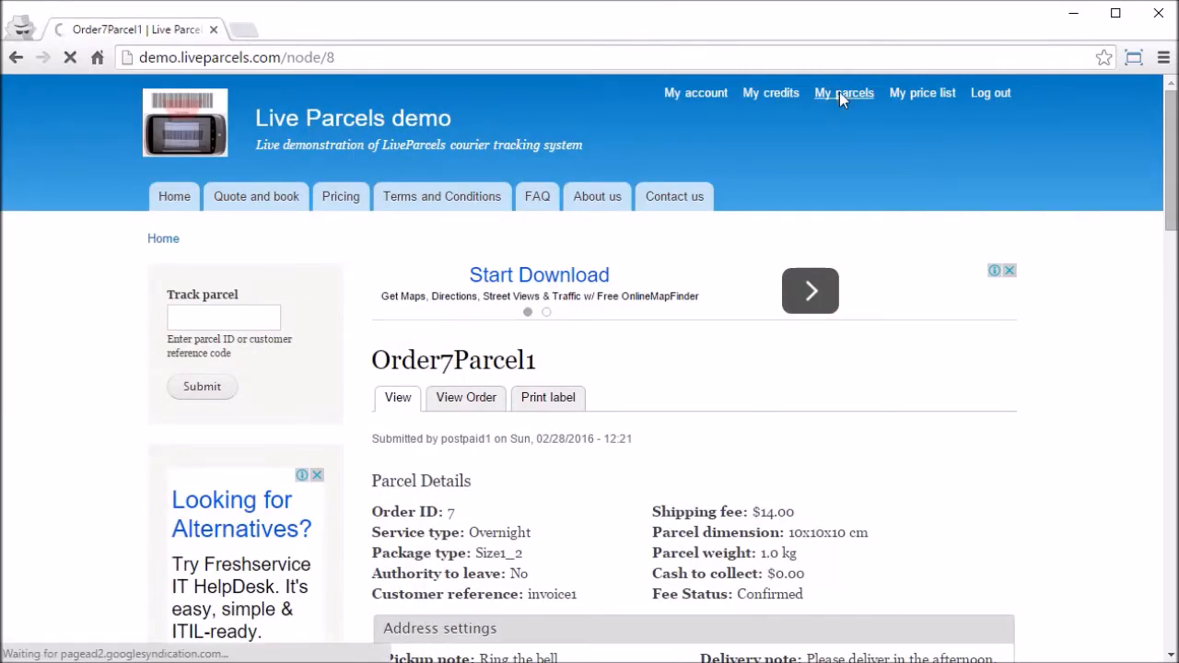
{"action": "left_click", "coordinate": [843, 93]}
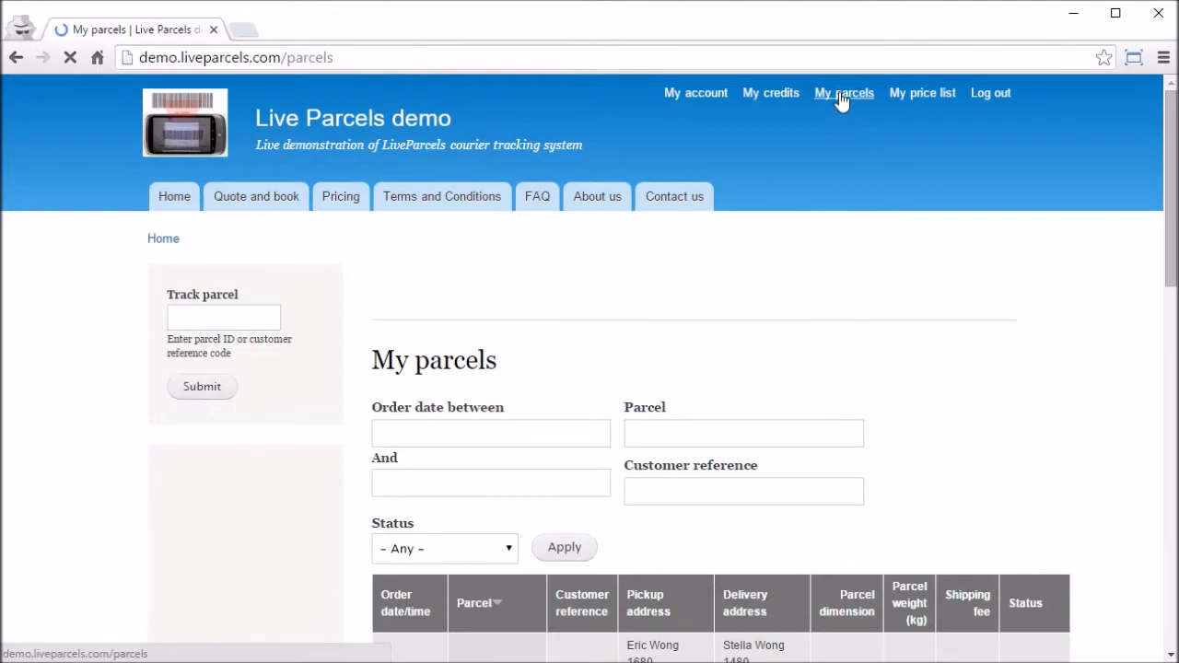
{"action": "scroll", "scroll_direction": "down", "scroll_amount": 3}
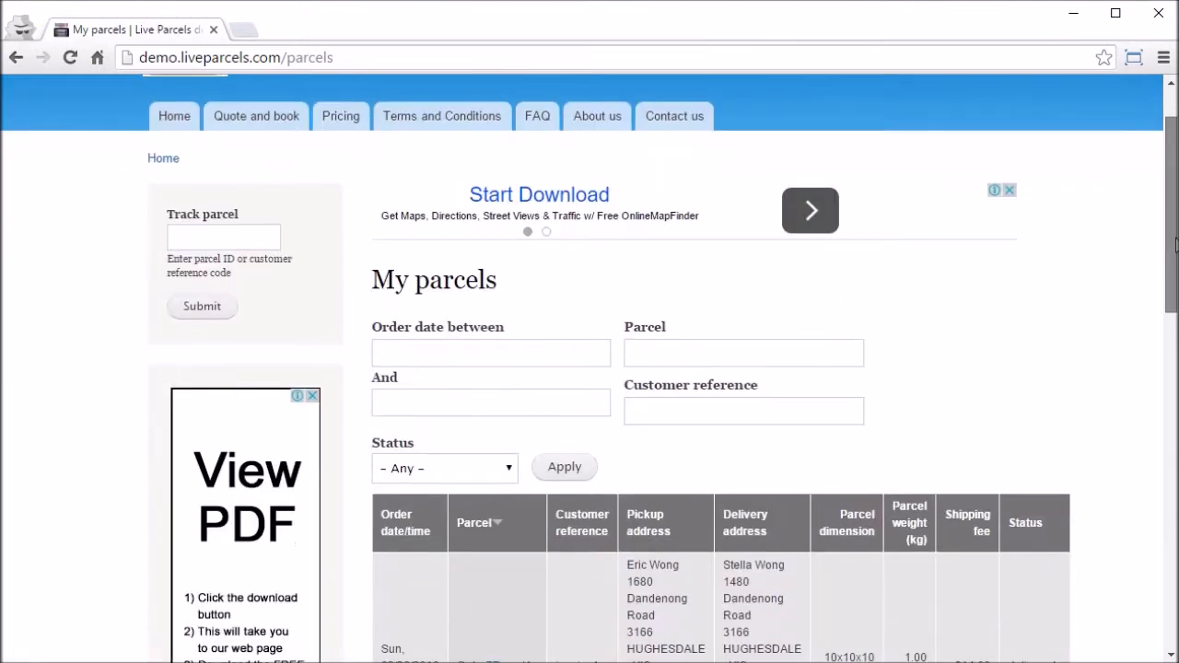
{"action": "scroll", "scroll_direction": "down", "scroll_amount": 3}
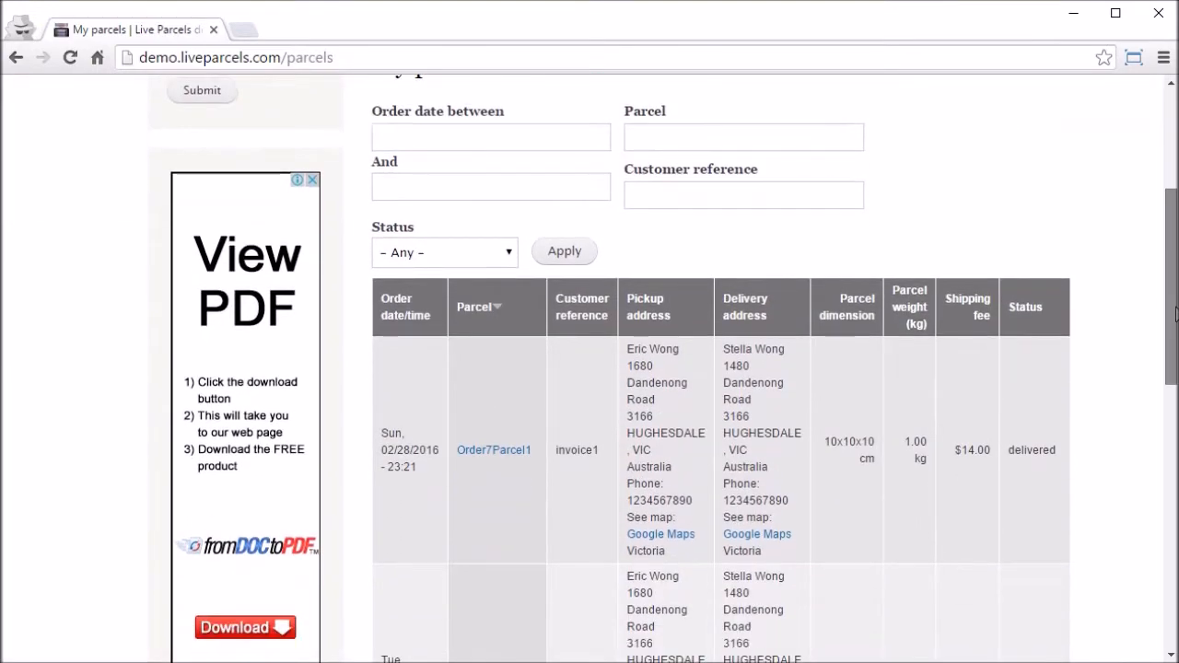
{"action": "scroll", "scroll_direction": "down", "scroll_amount": 3}
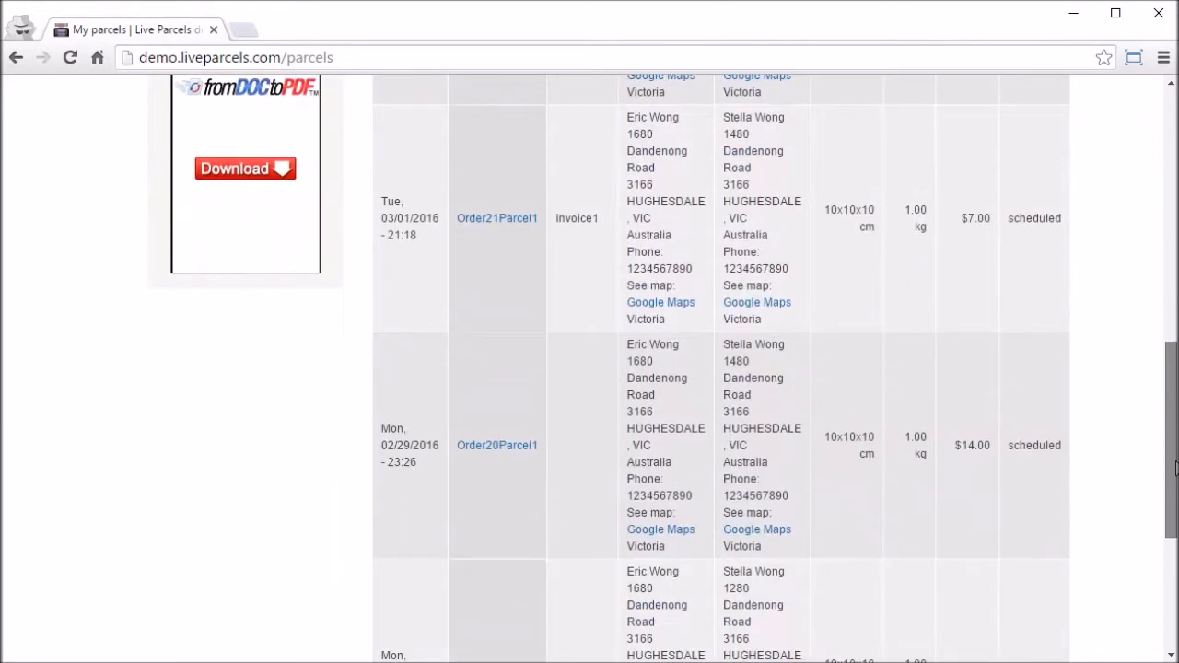
{"action": "scroll", "scroll_direction": "up", "scroll_amount": 3}
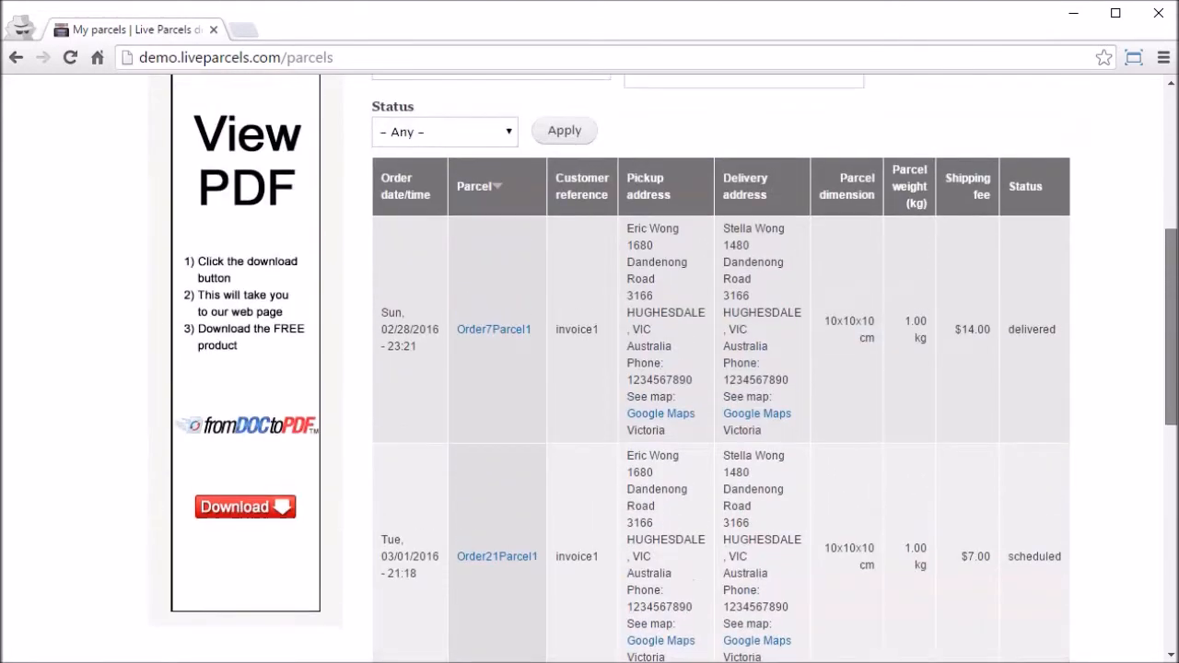
{"action": "scroll", "scroll_direction": "up", "scroll_amount": 3}
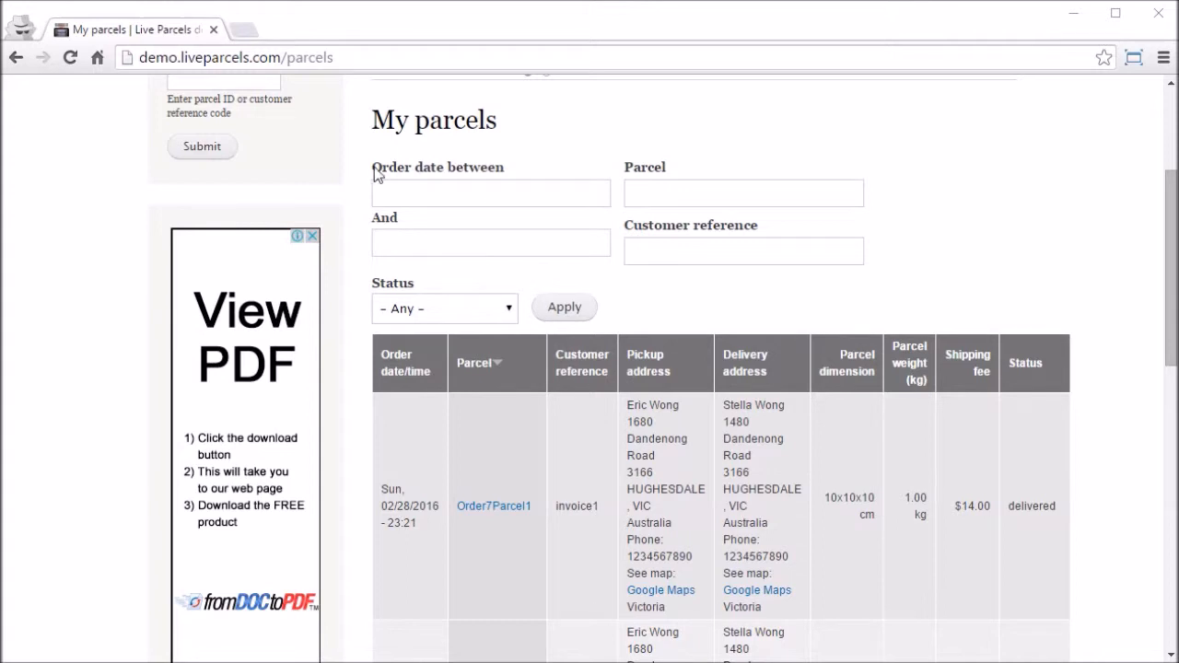
- Try the date, Parcel and Customer reference filters, then show the Status dropdown choices
{"action": "left_click", "coordinate": [491, 192]}
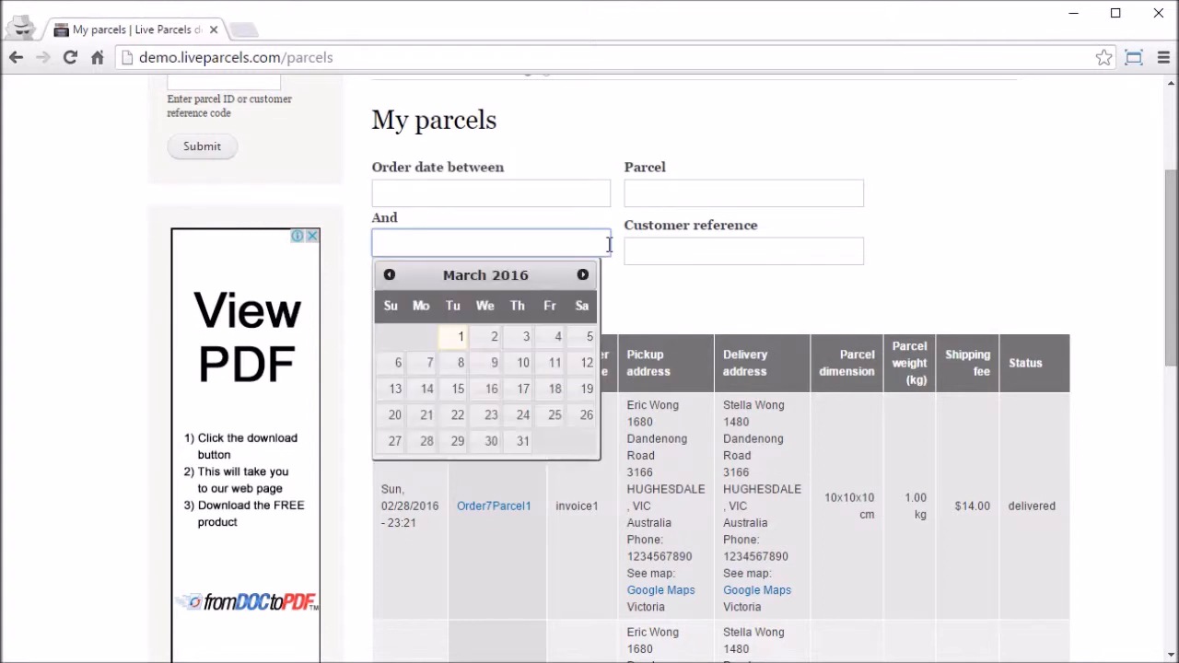
{"action": "left_click", "coordinate": [743, 192]}
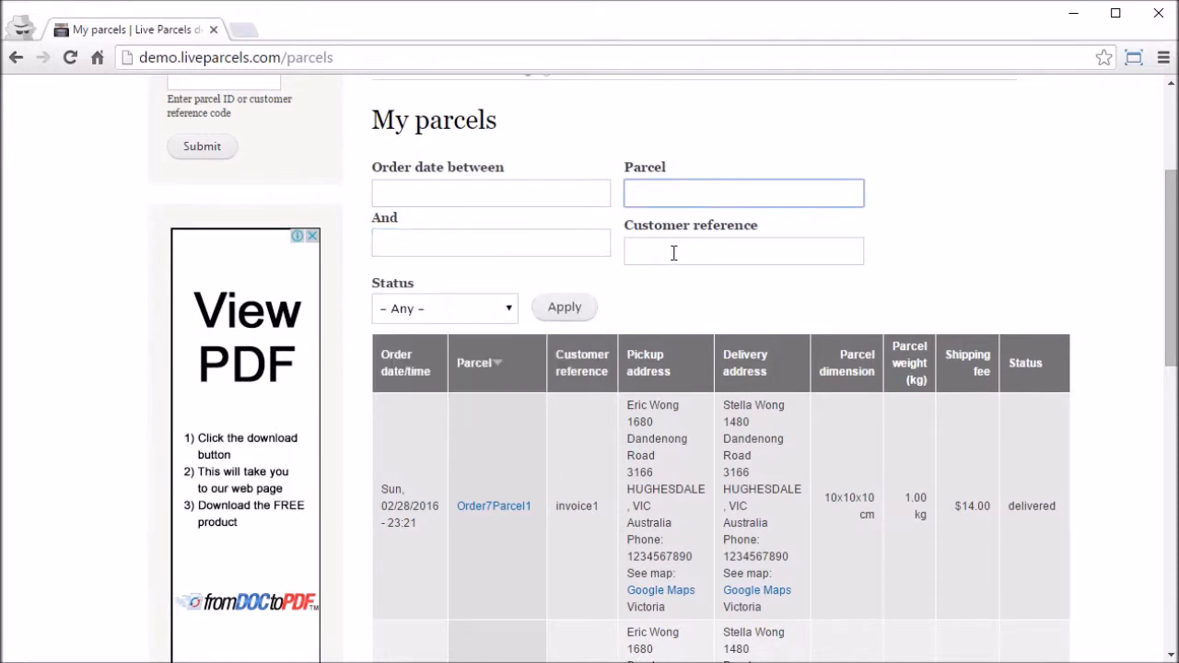
{"action": "left_click", "coordinate": [744, 251]}
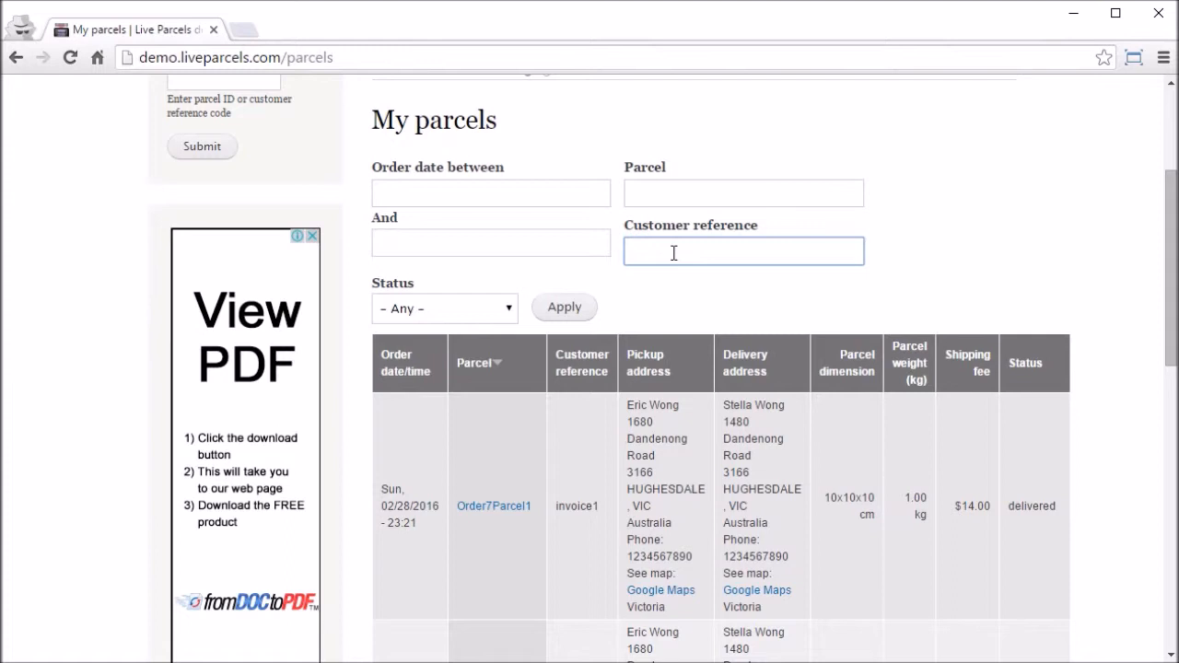
{"action": "left_click", "coordinate": [444, 308]}
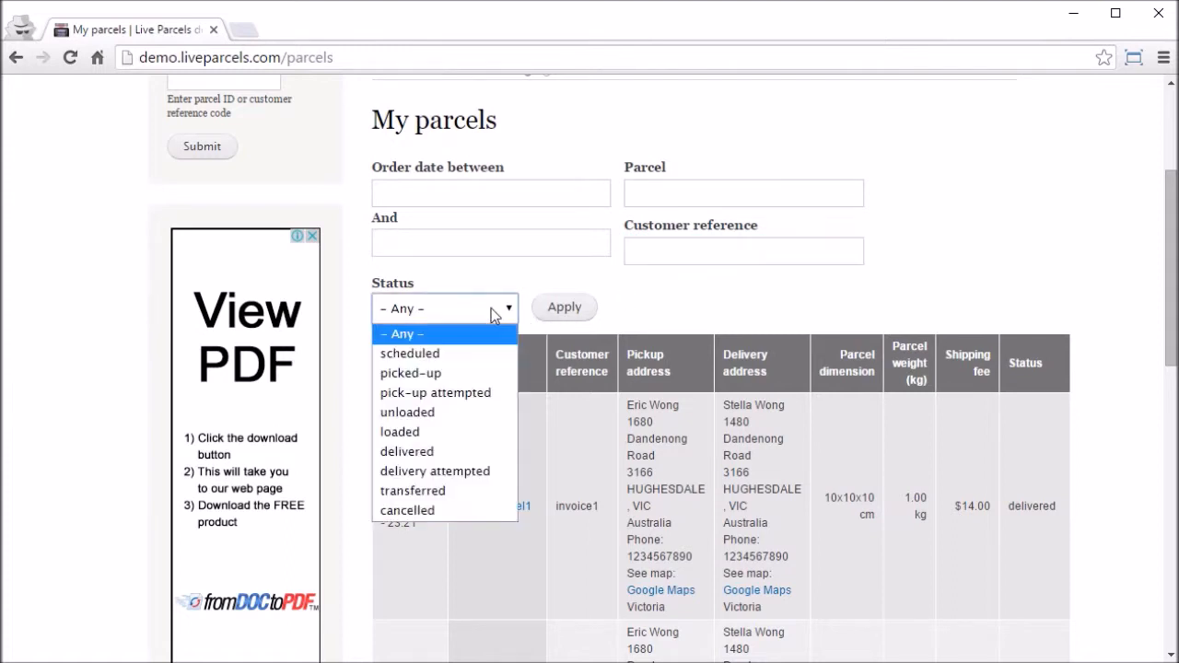
{"action": "mouse_move", "coordinate": [410, 353]}
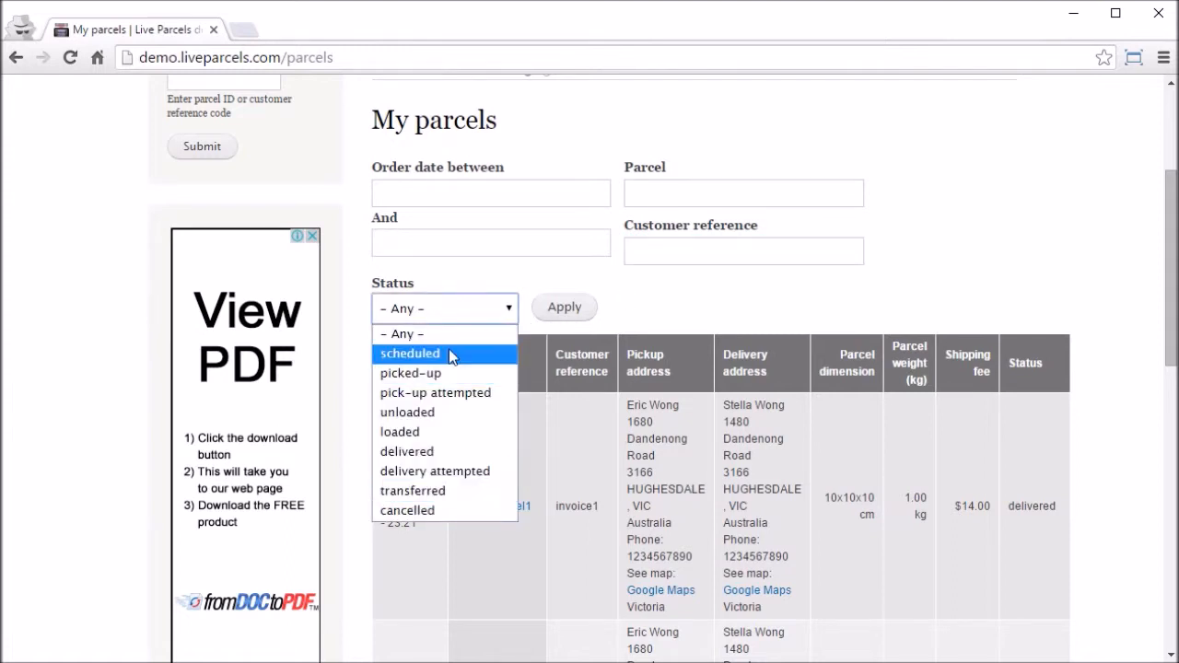